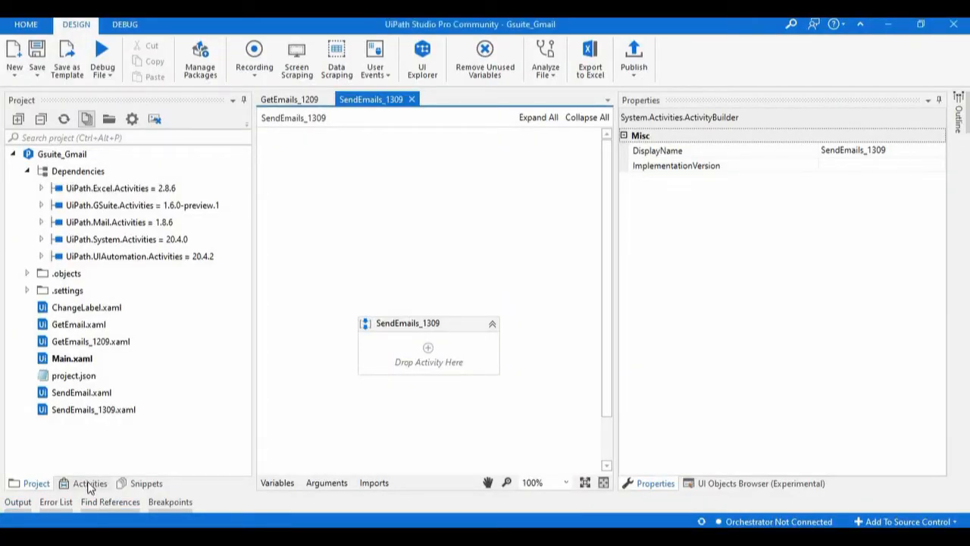
# Search Activities for 'gmail' and add Gmail Send Mail Message to the SendEmails_1309 sequence.
pyautogui.click(89, 483)
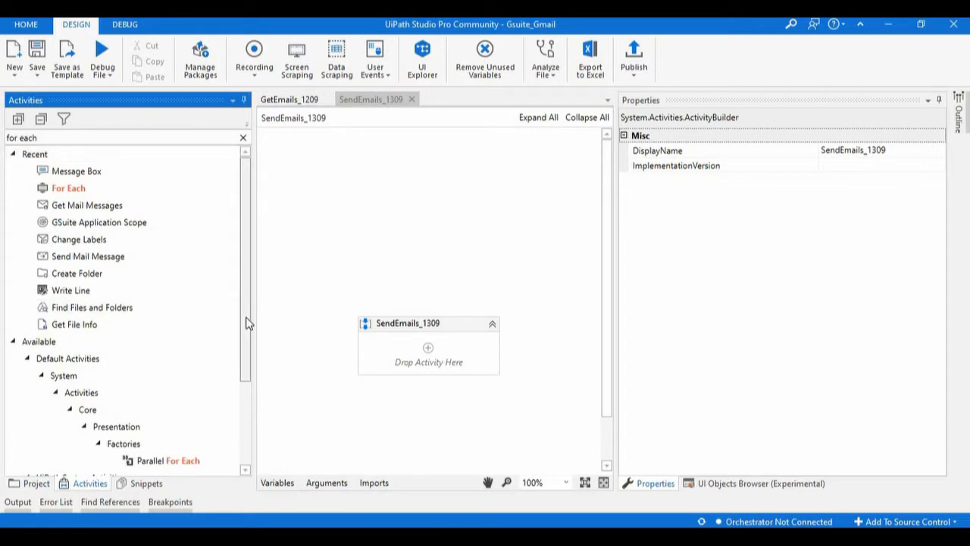
pyautogui.scroll(-3)
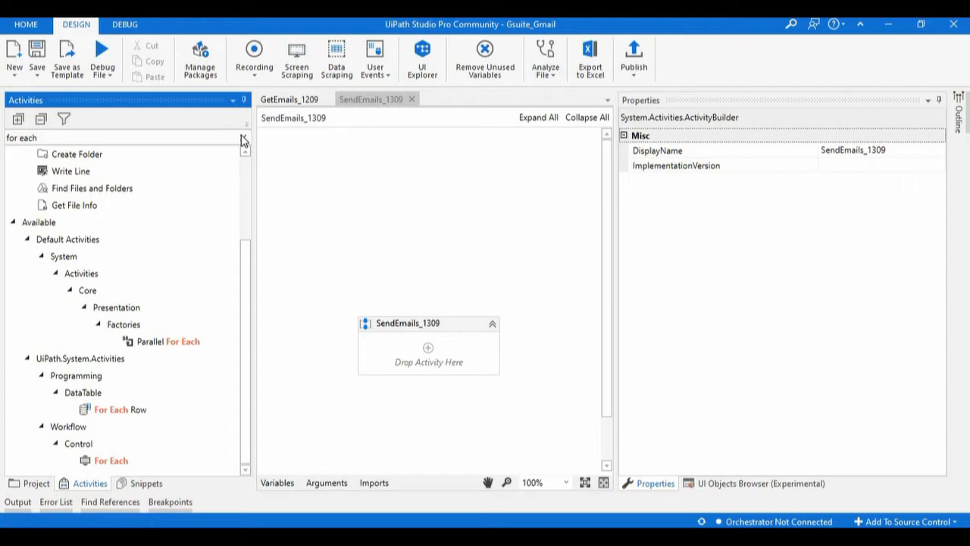
pyautogui.write('gmail')
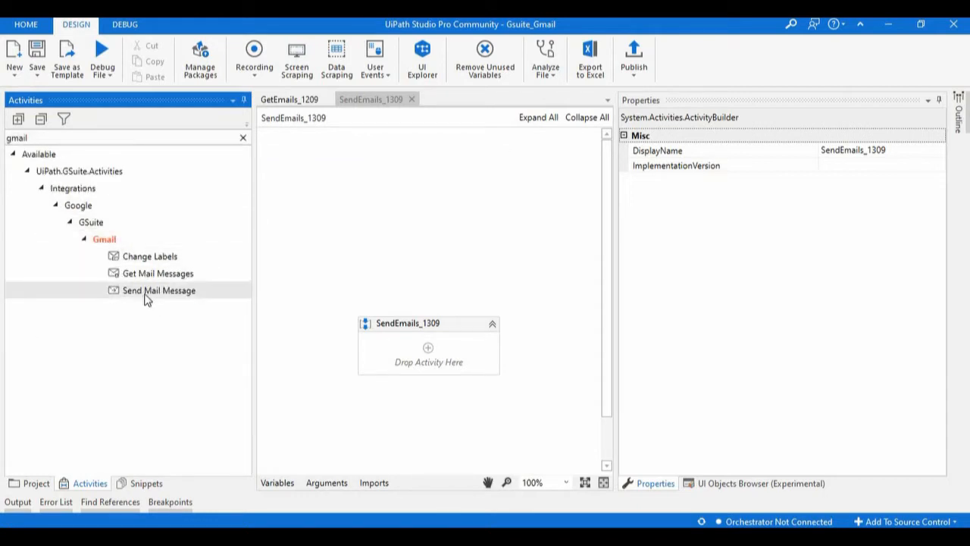
pyautogui.moveTo(159, 290)
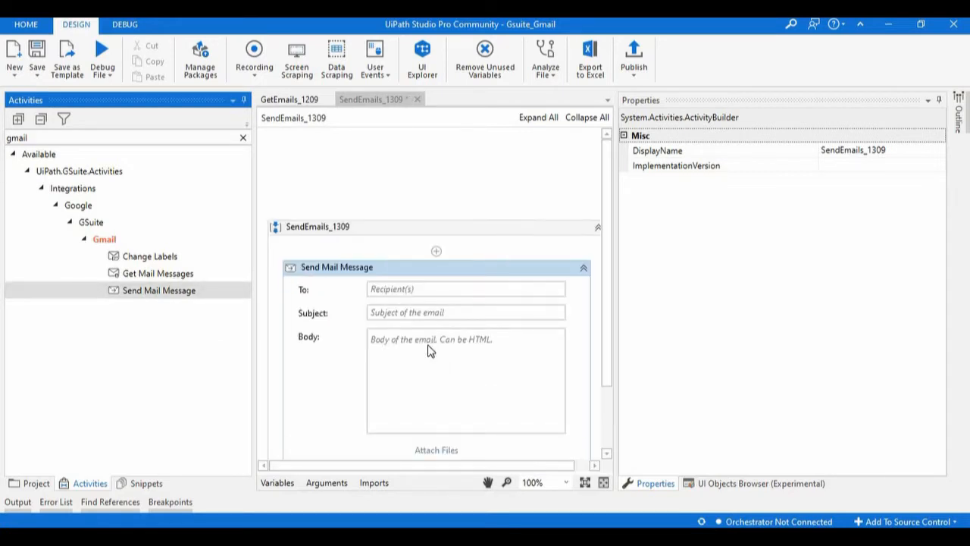
pyautogui.click(336, 267)
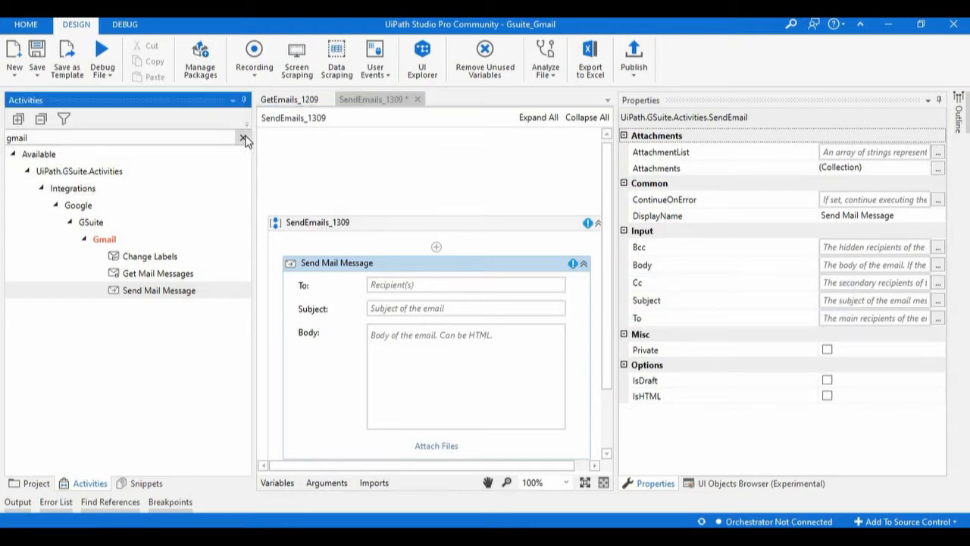
# Search 'suit' and wrap Send Mail Message in a GSuite Application Scope.
pyautogui.click(243, 138)
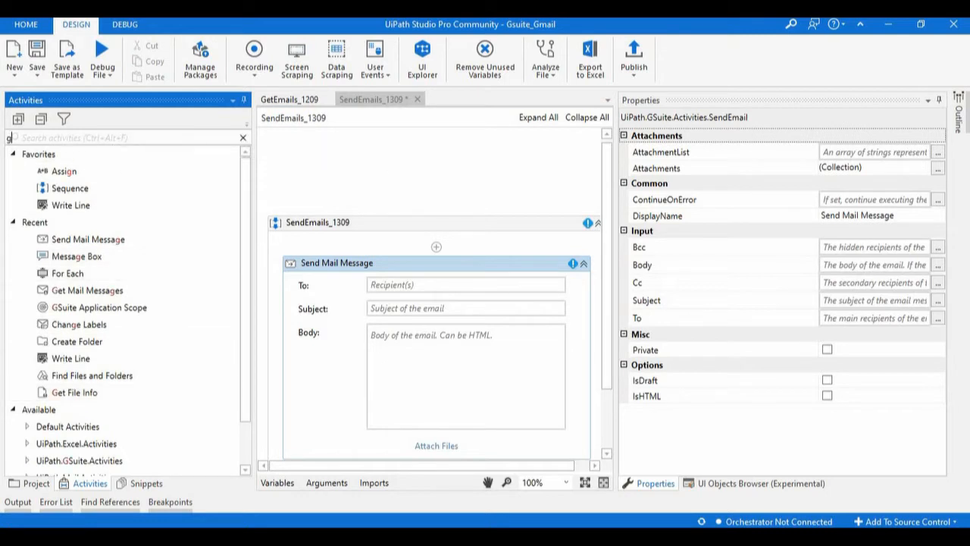
pyautogui.write('suit')
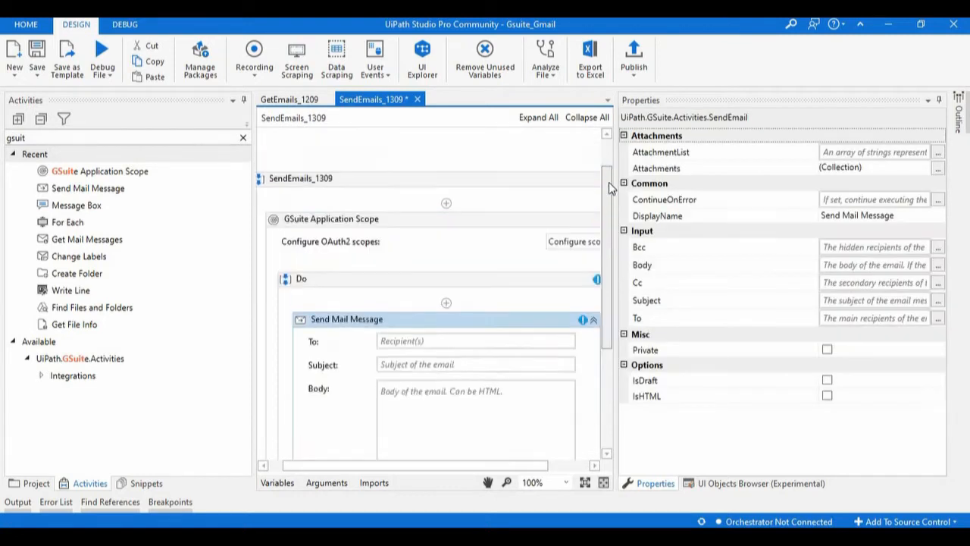
pyautogui.scroll(-3)
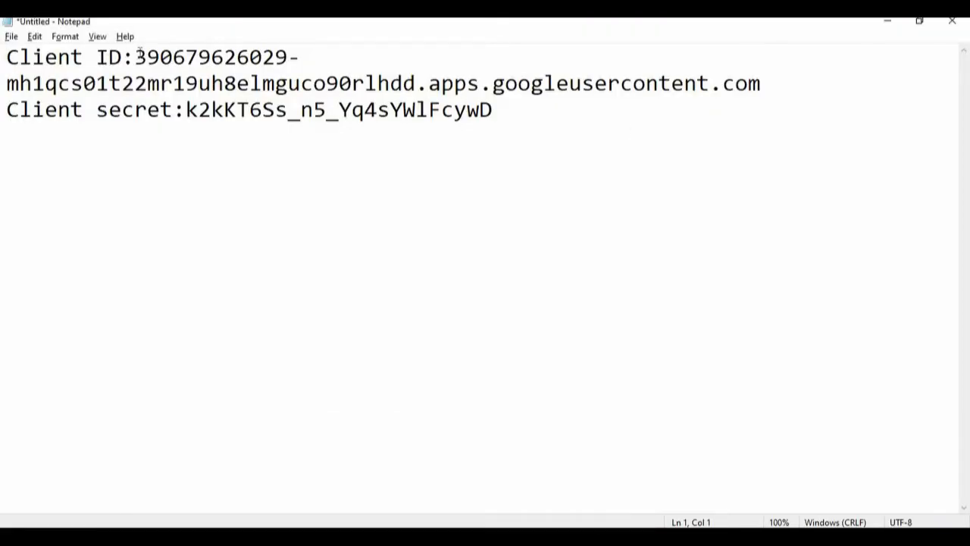
pyautogui.moveTo(135, 57); pyautogui.dragTo(762, 84)
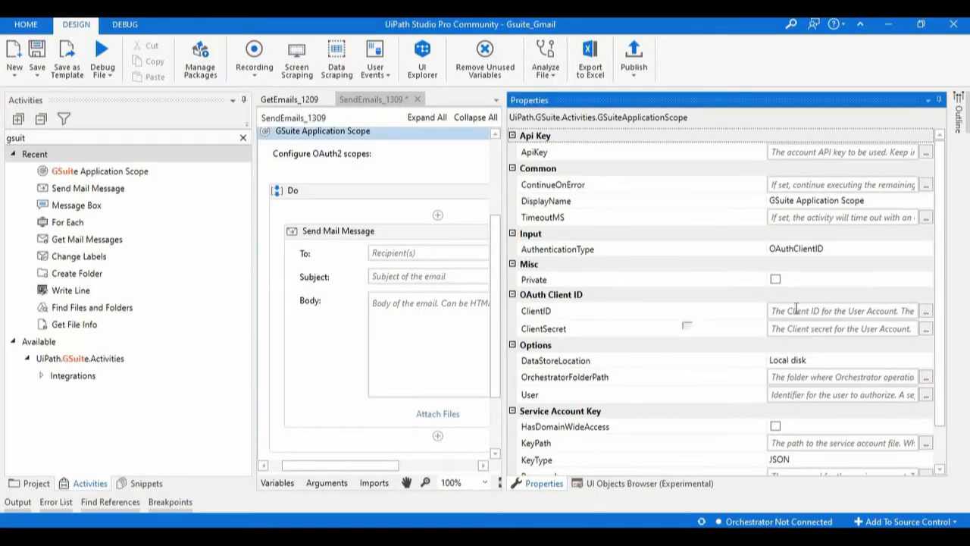
pyautogui.click(834, 311)
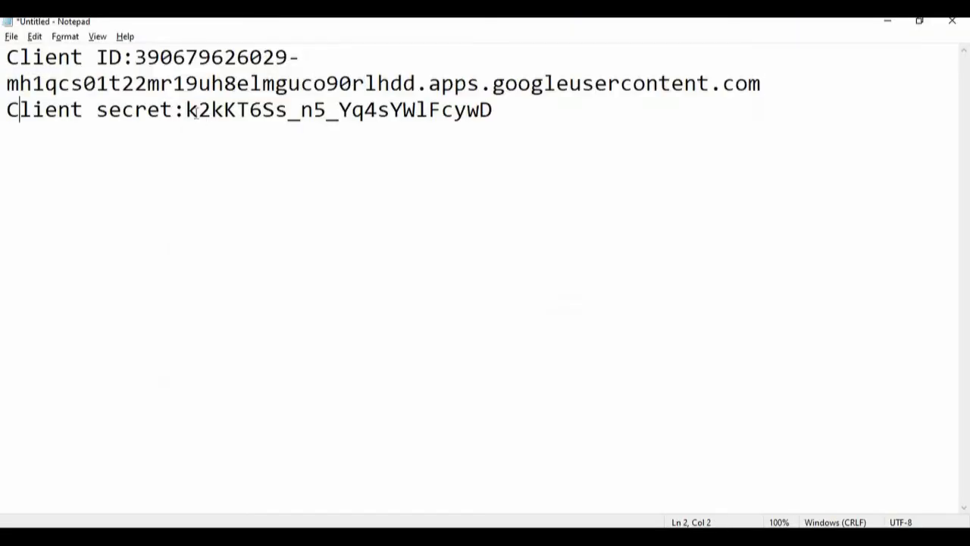
pyautogui.moveTo(186, 109); pyautogui.dragTo(491, 109)
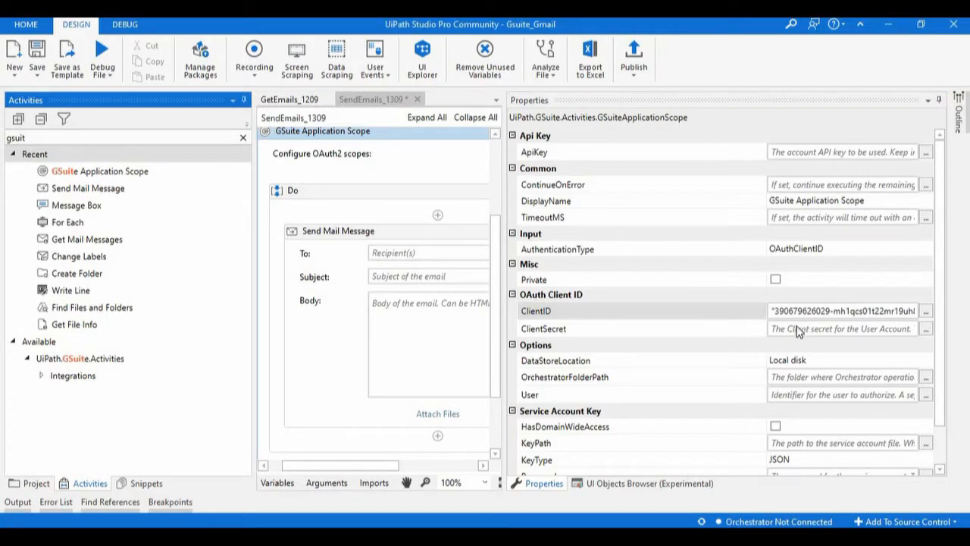
pyautogui.click(834, 328)
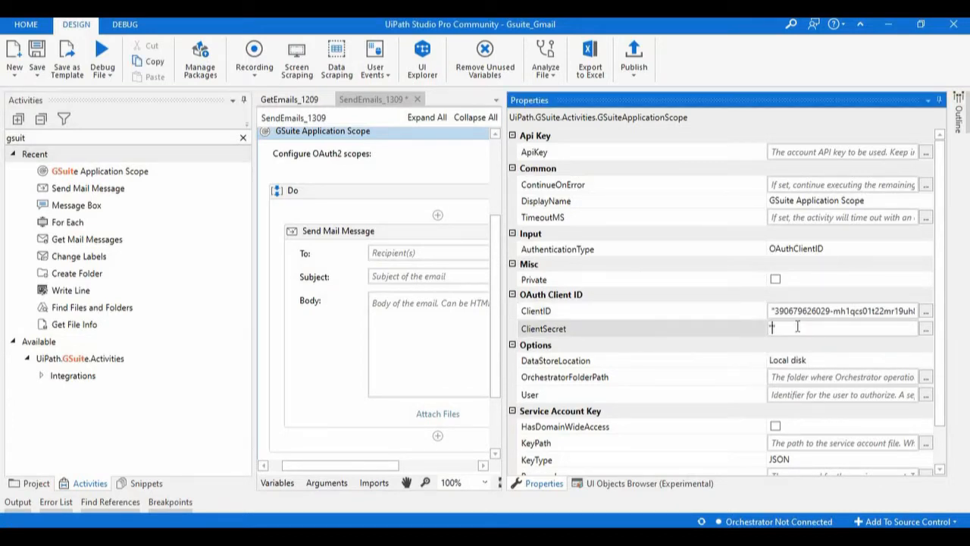
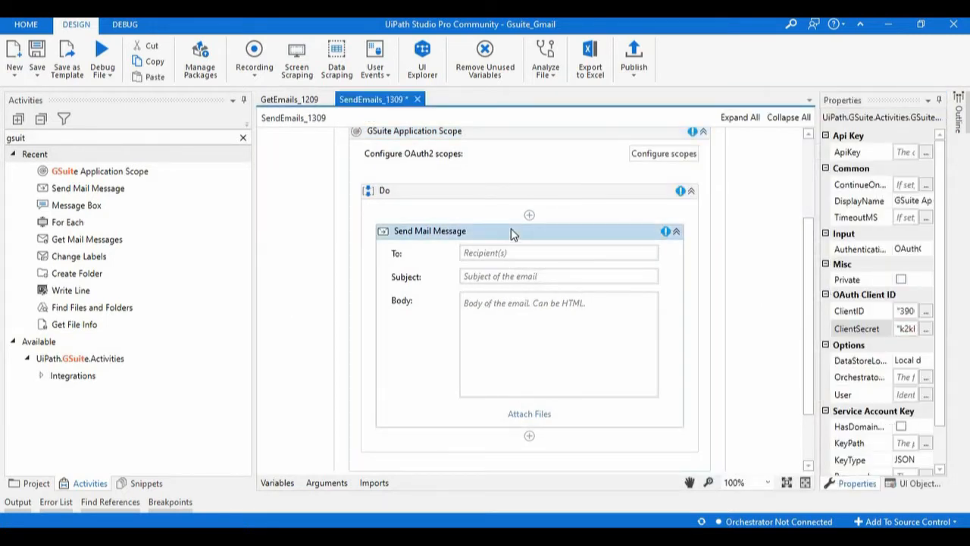
# Select the Send Mail Message activity to show its Input and Options properties.
pyautogui.click(429, 230)
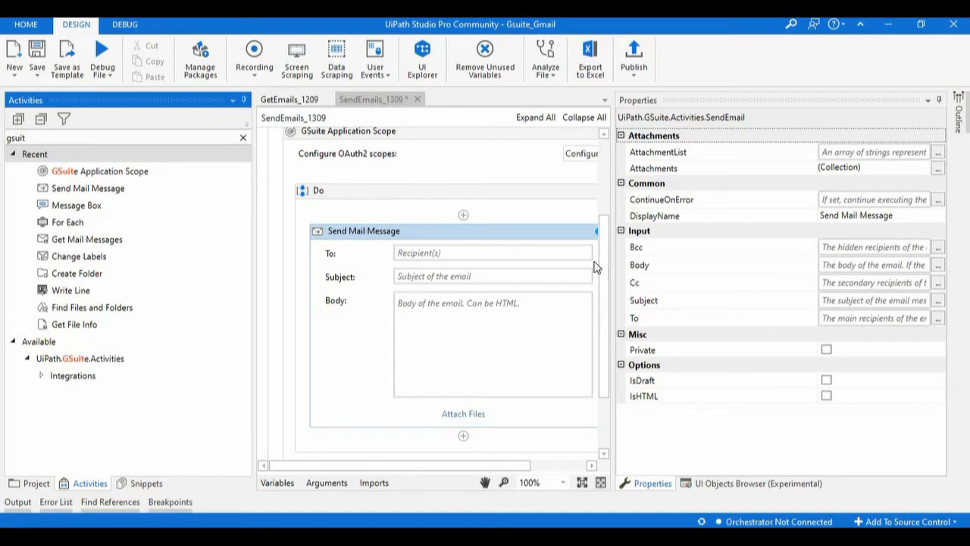
pyautogui.moveTo(362, 271)
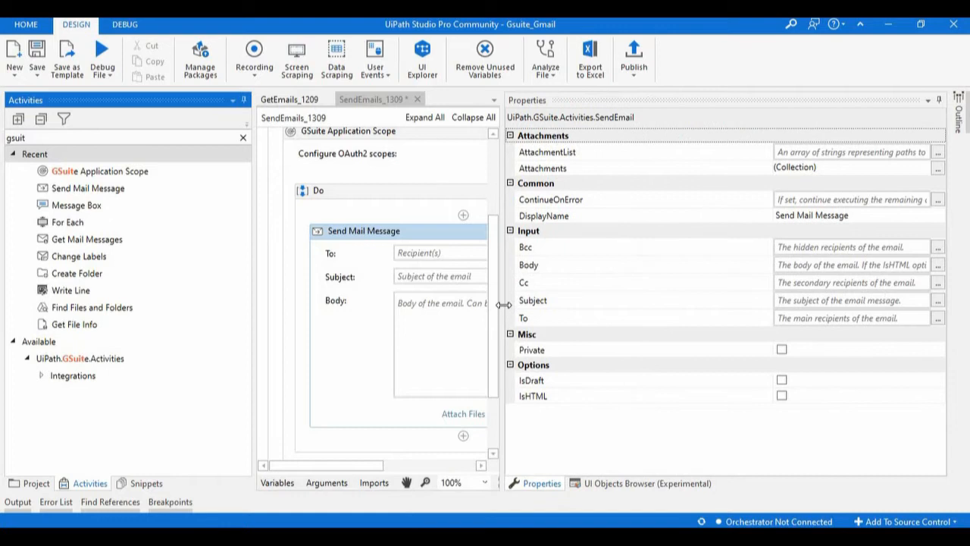
pyautogui.moveTo(549, 331)
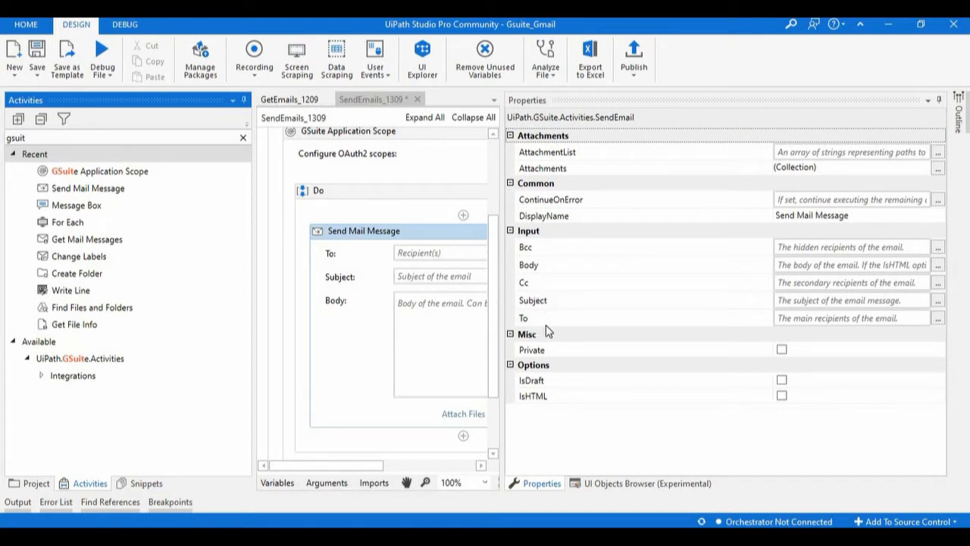
pyautogui.moveTo(542, 352)
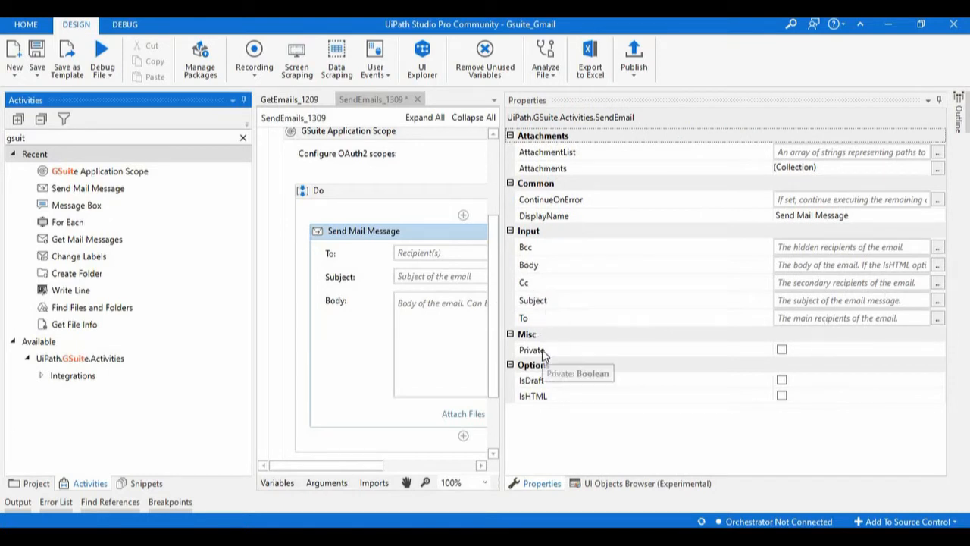
pyautogui.moveTo(419, 253)
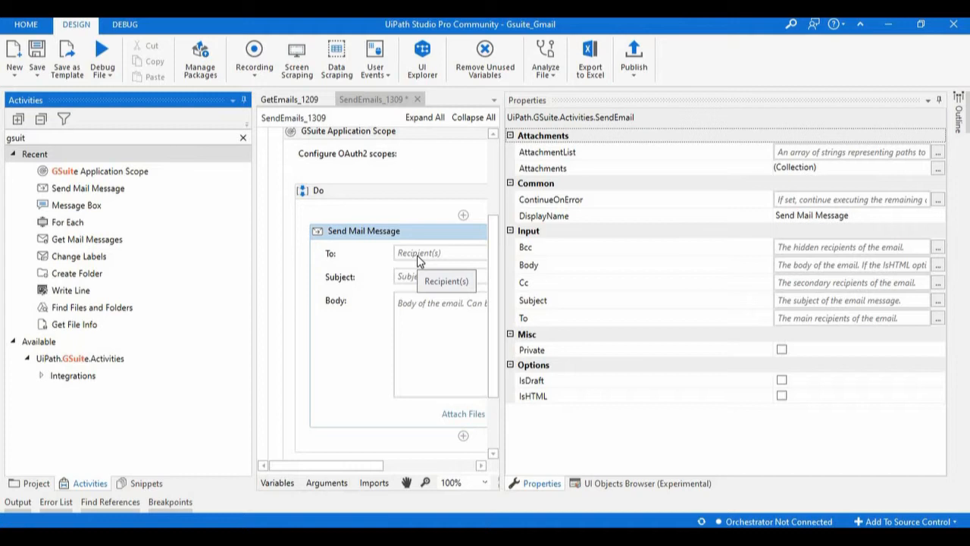
pyautogui.moveTo(579, 307)
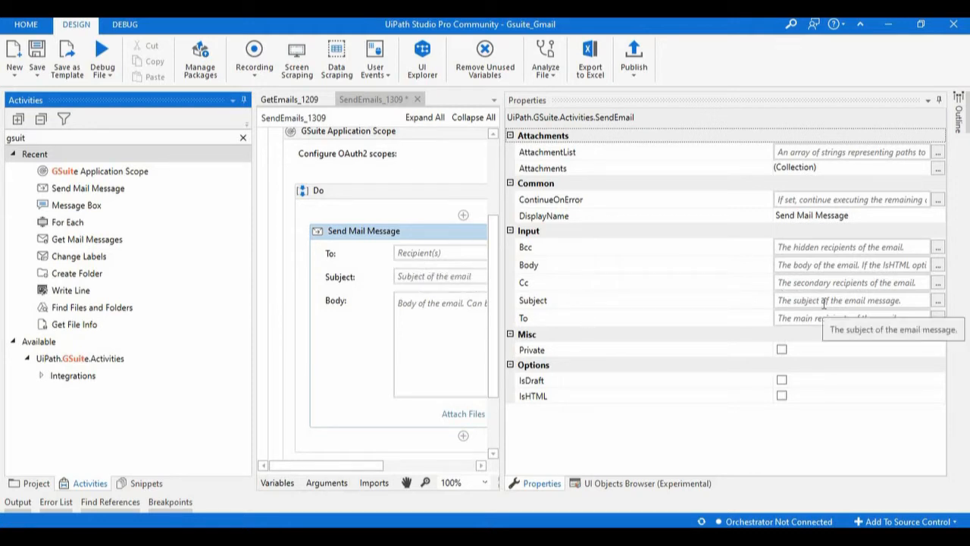
# Set the email Subject to 'Uipath Connection' and open the Body editor.
pyautogui.click(849, 300)
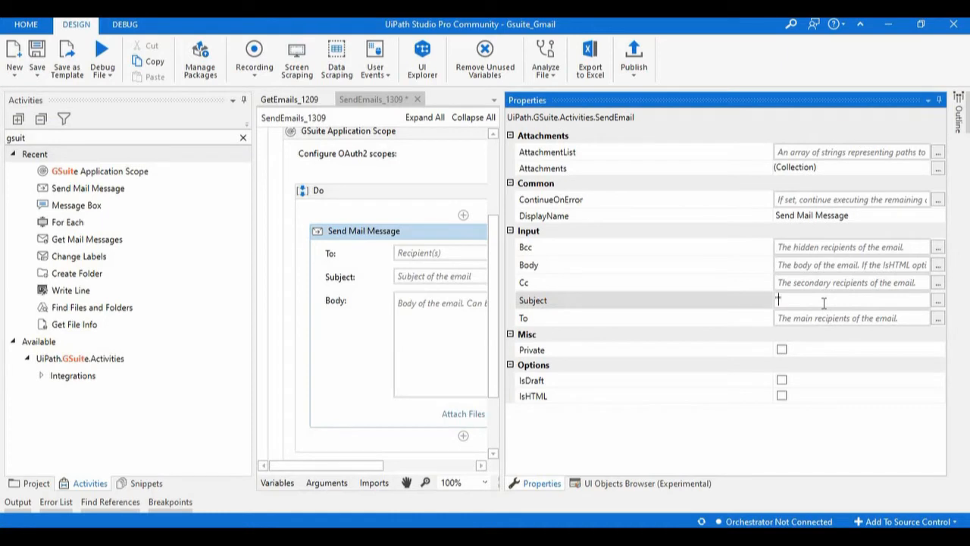
pyautogui.write('"Uipath"')
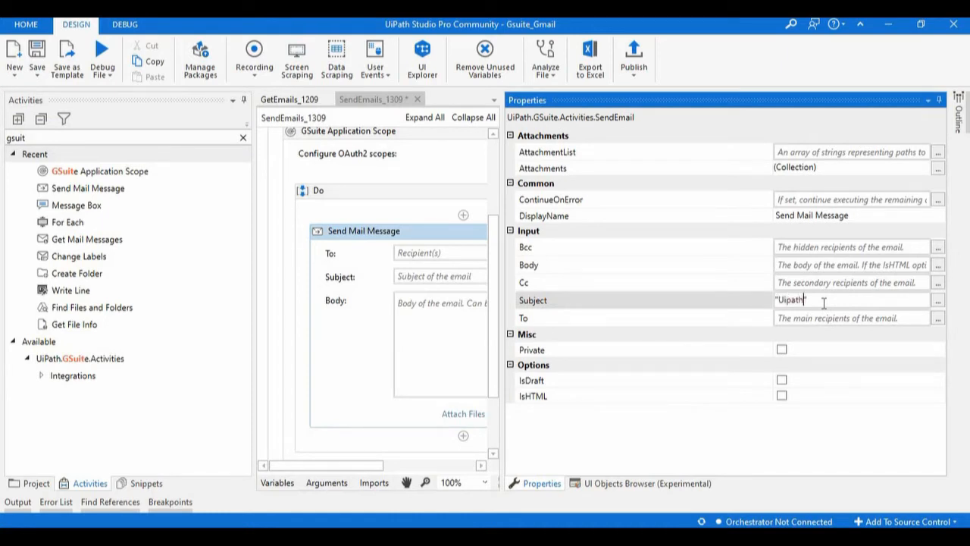
pyautogui.write('Connection')
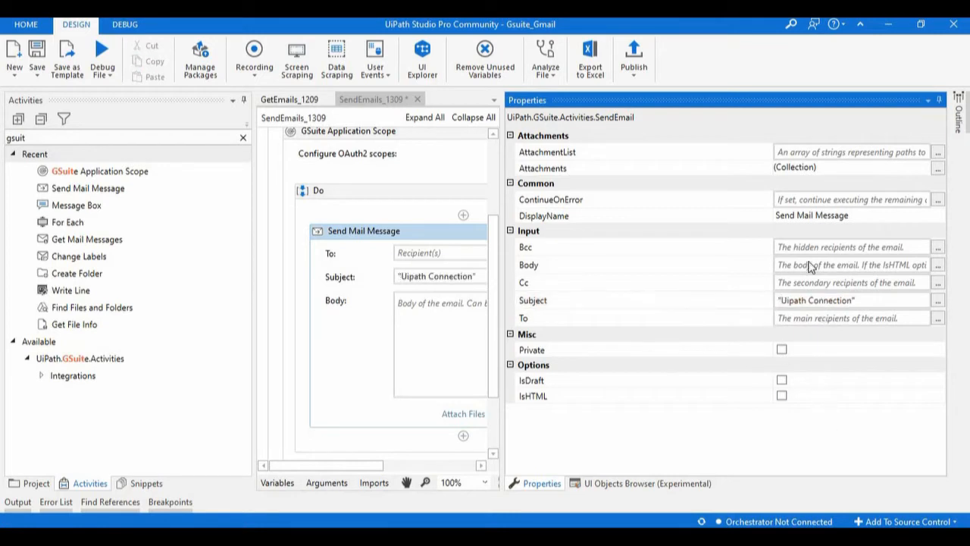
pyautogui.click(849, 265)
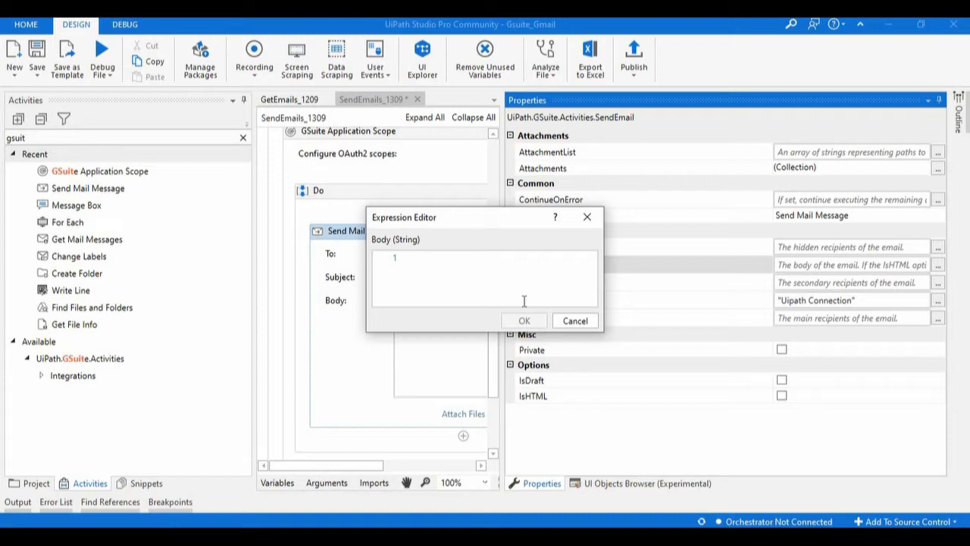
# Write the body 'Hi, Welcome to Learning with Leo', signed 'Thanks, Leo', and confirm.
pyautogui.write('""')
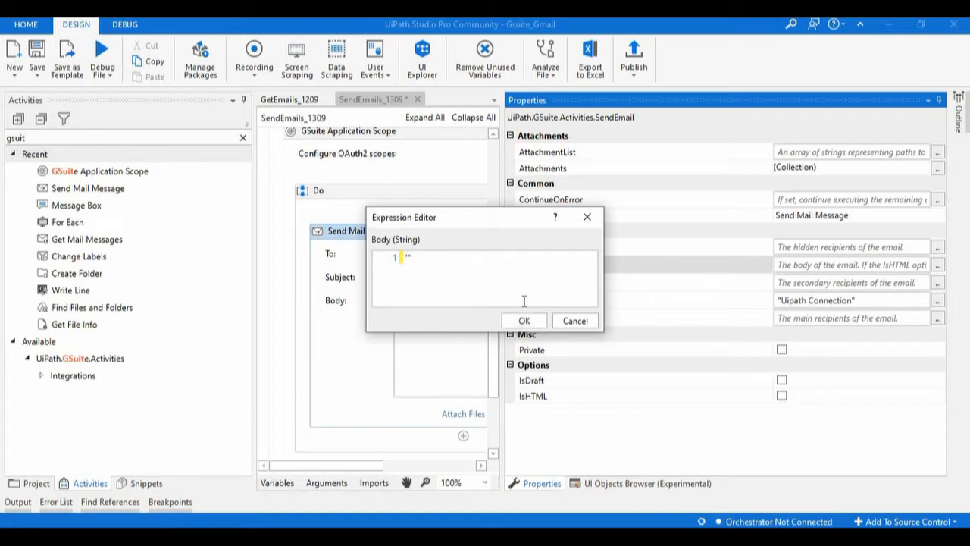
pyautogui.write('Hi,')
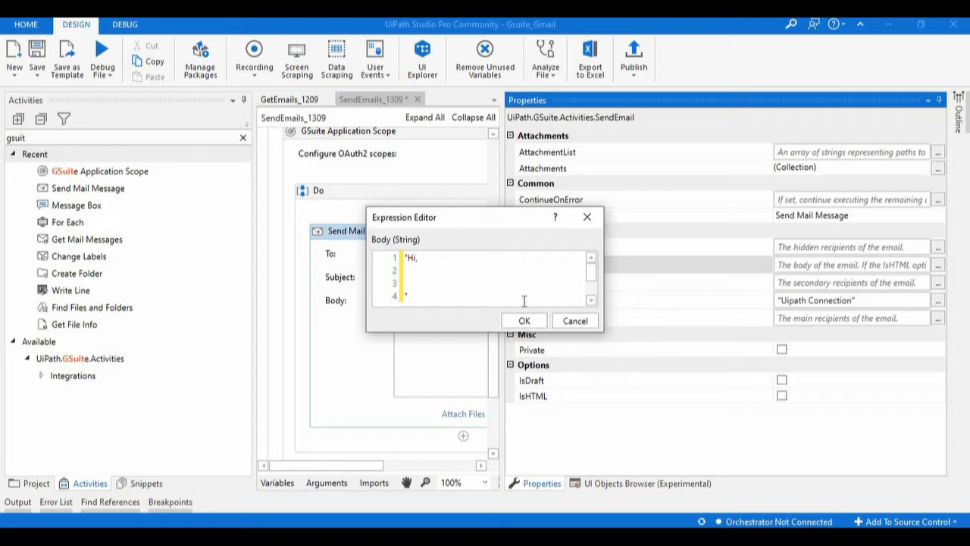
pyautogui.write('Welcome to')
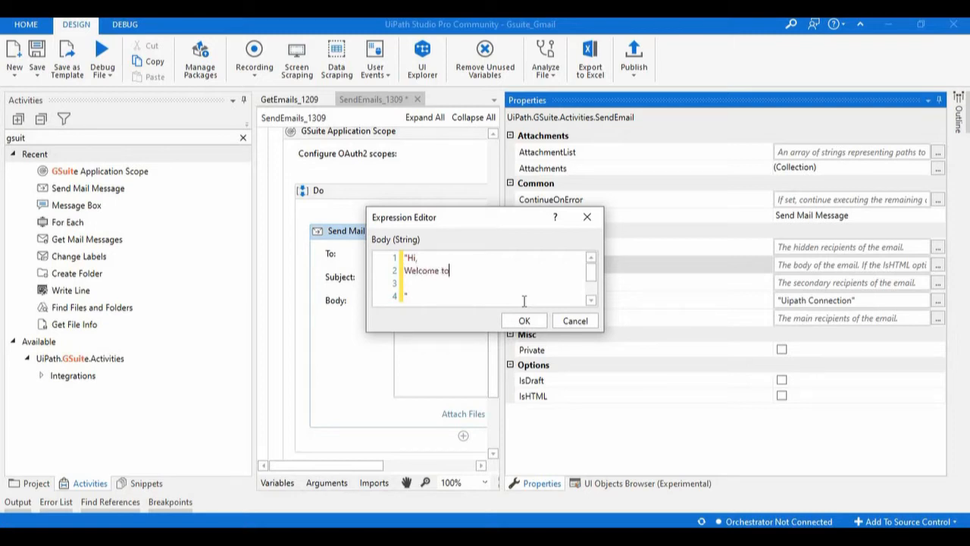
pyautogui.write('Learning')
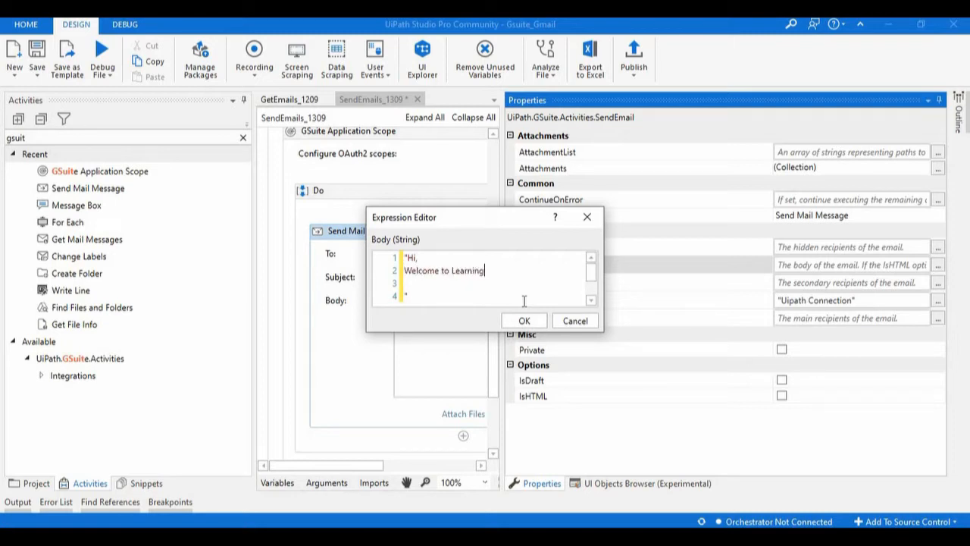
pyautogui.write('with Leo')
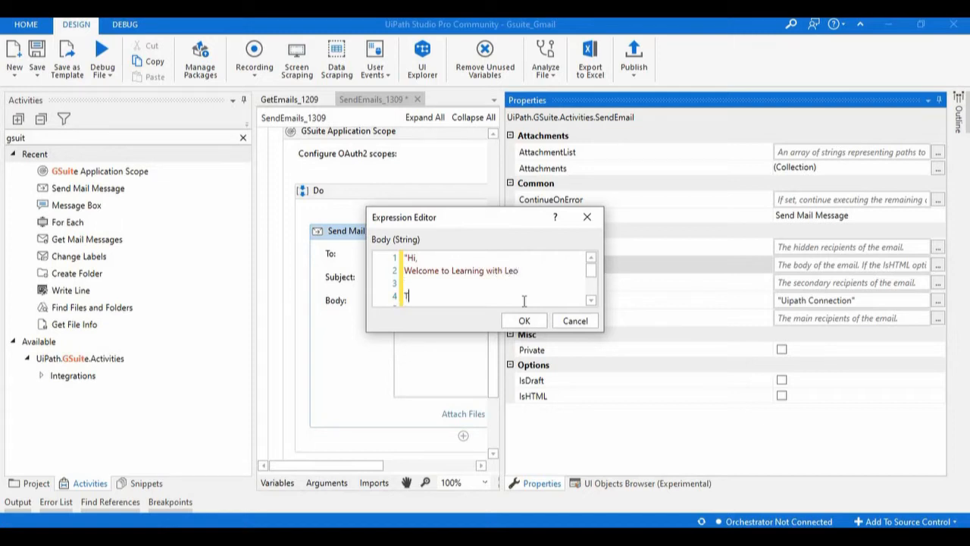
pyautogui.write('Thanks,')
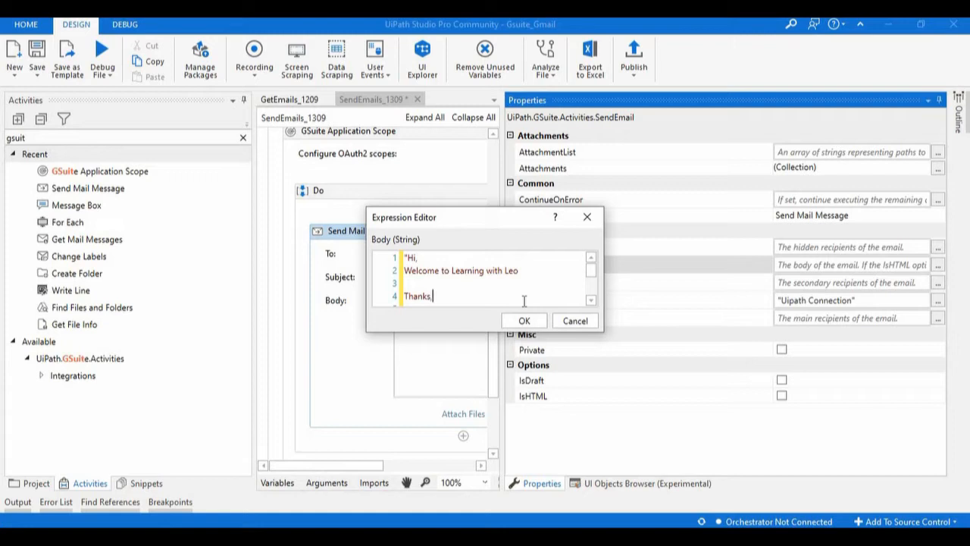
pyautogui.write('Leo')
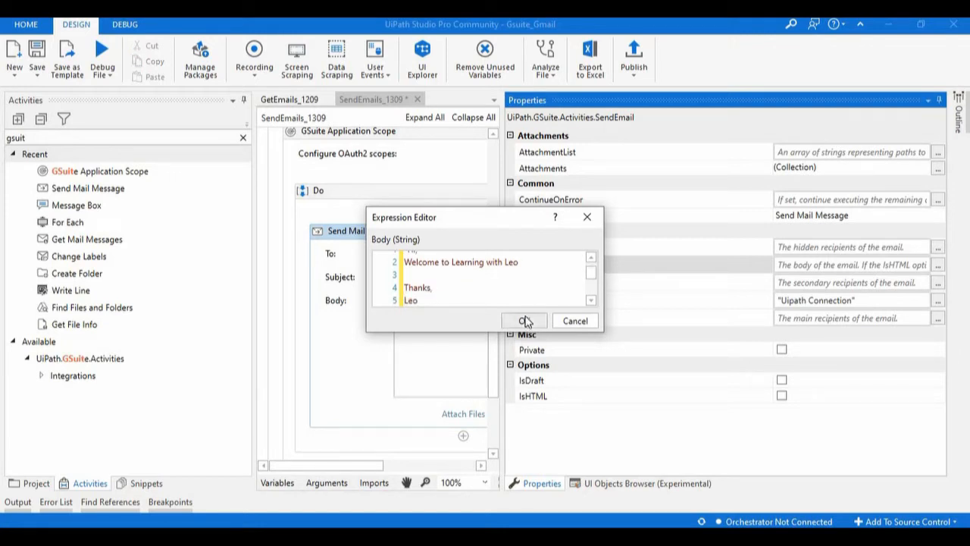
pyautogui.click(523, 319)
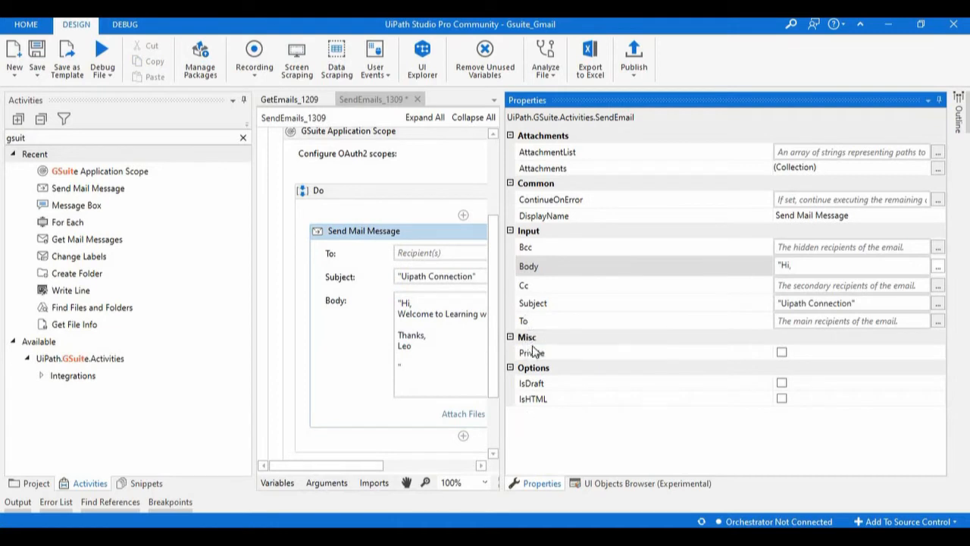
pyautogui.moveTo(829, 250)
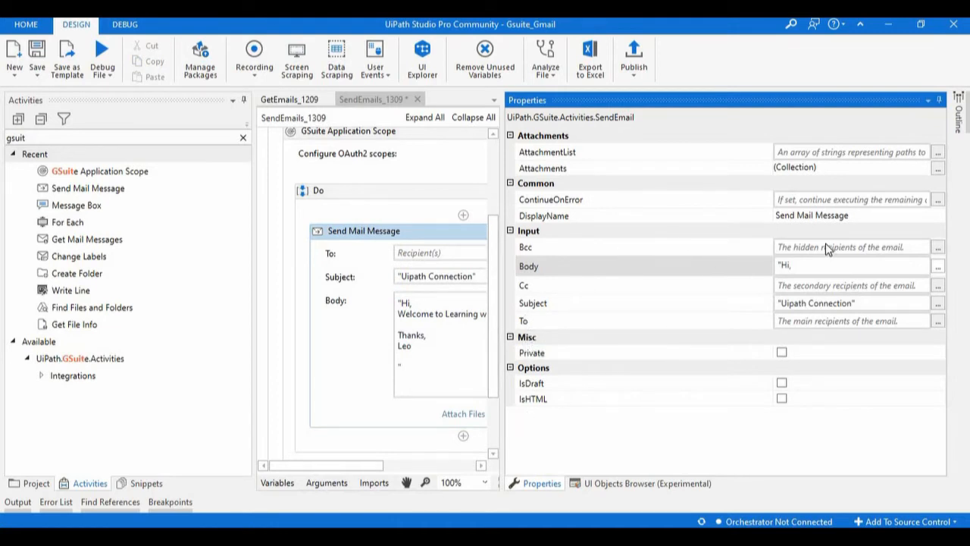
pyautogui.moveTo(799, 250)
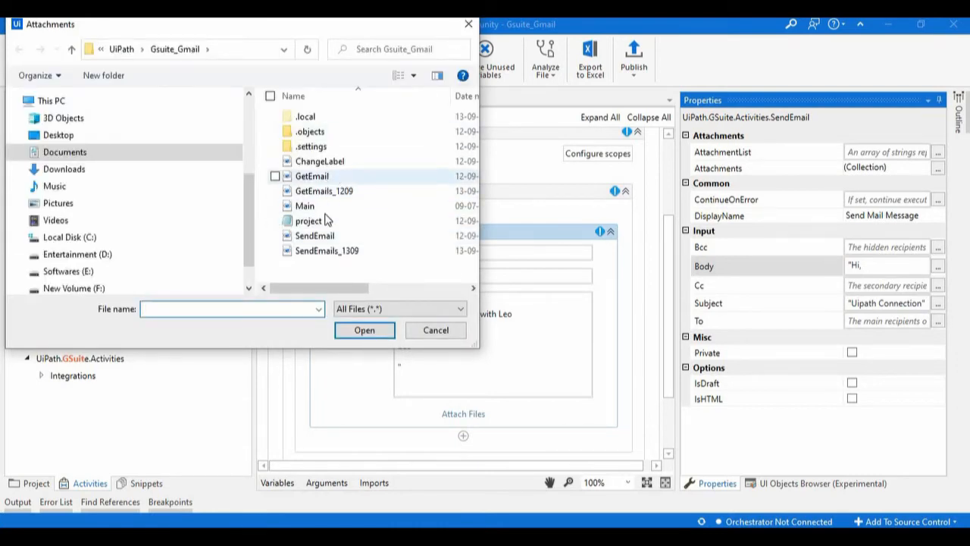
pyautogui.click(307, 221)
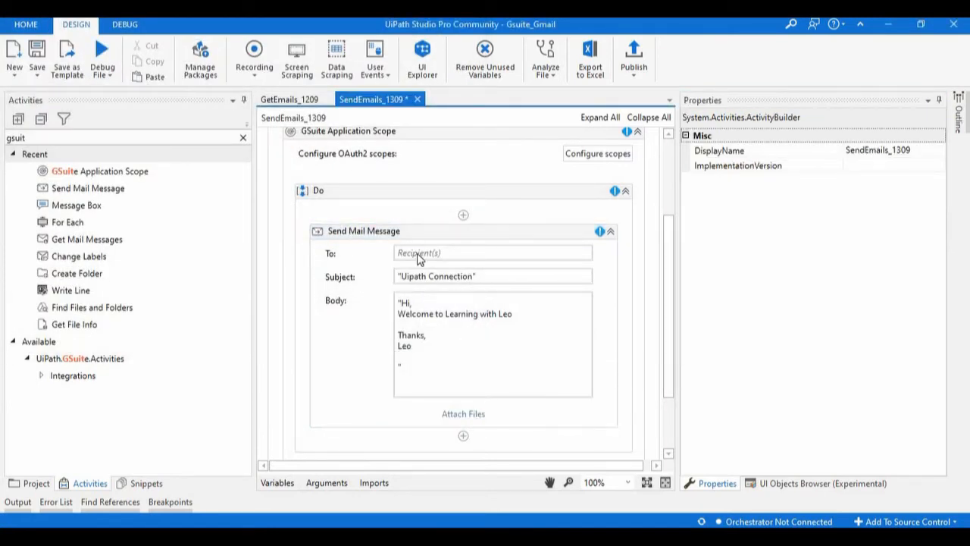
pyautogui.click(363, 231)
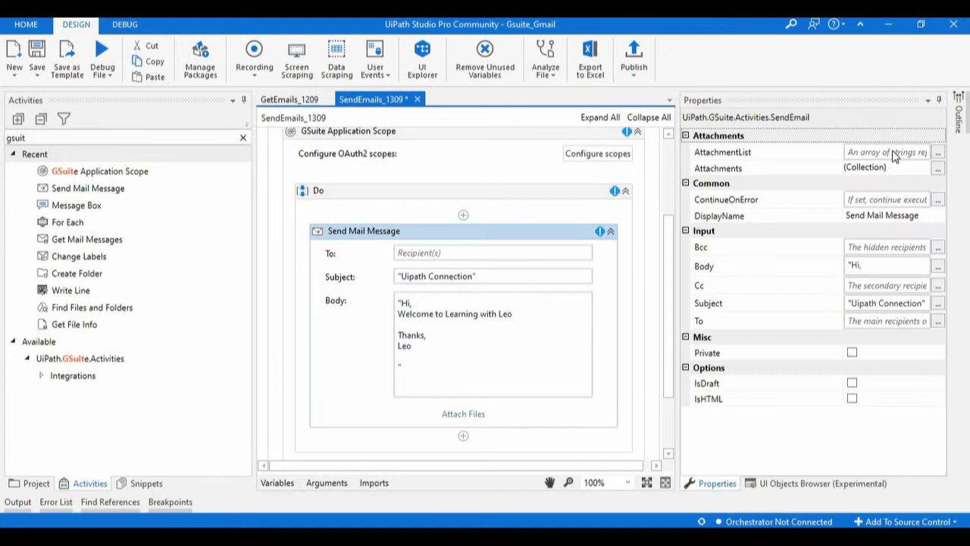
pyautogui.moveTo(888, 173)
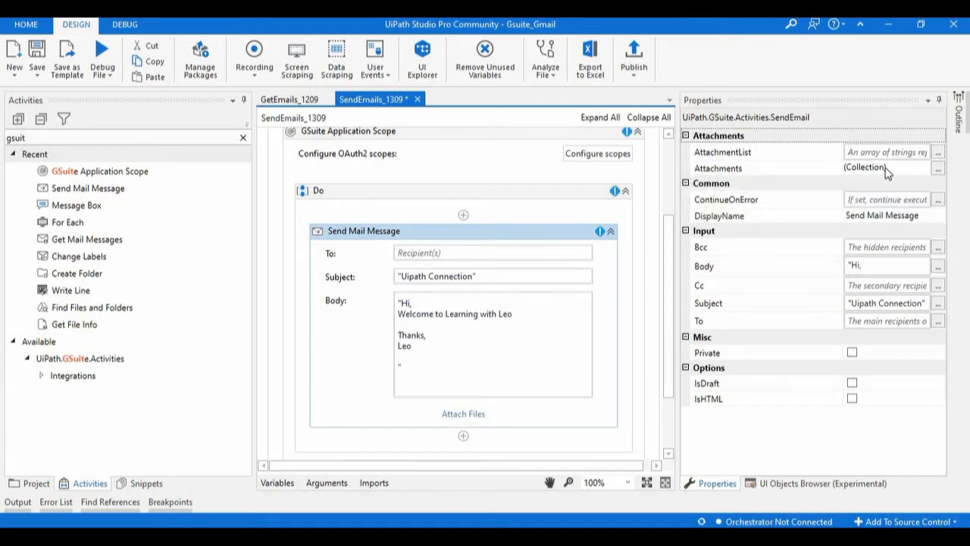
pyautogui.moveTo(520, 353)
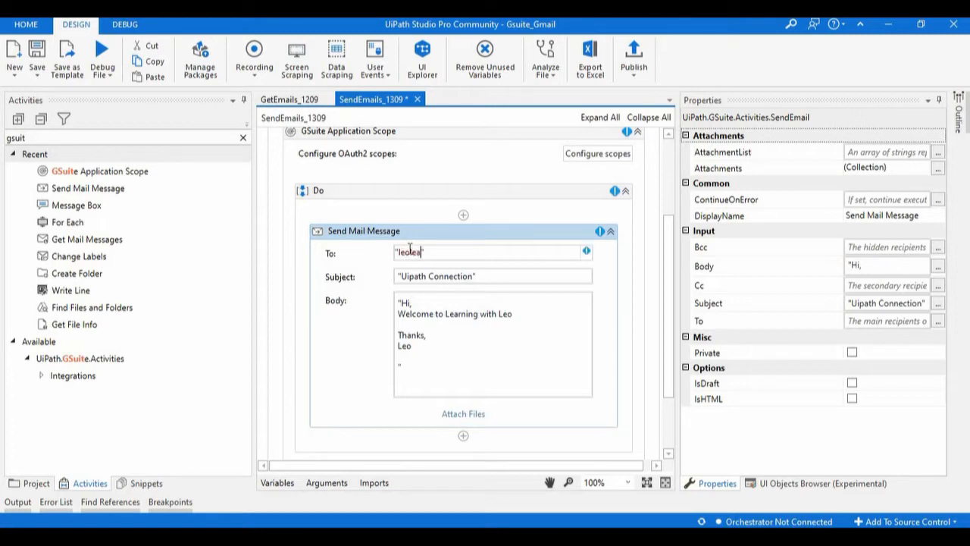
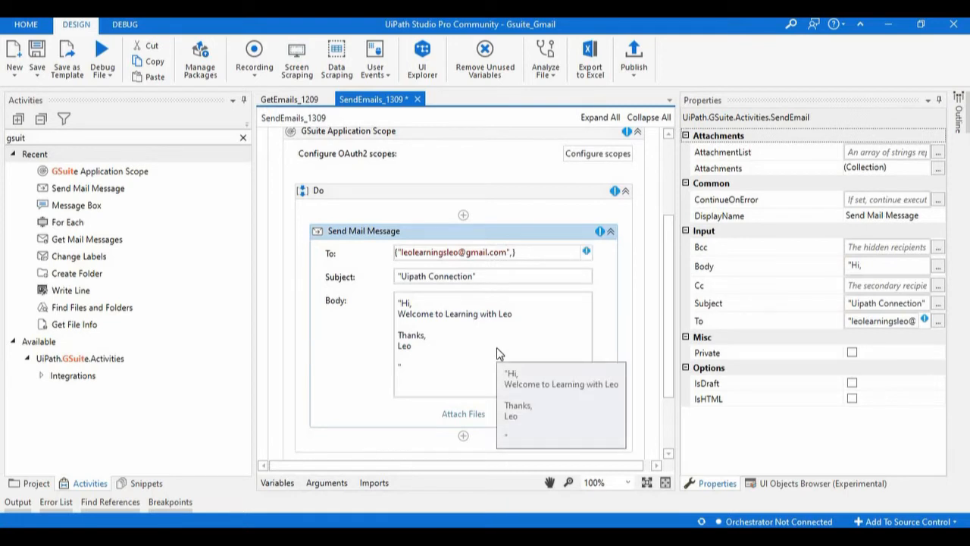
pyautogui.write('""')
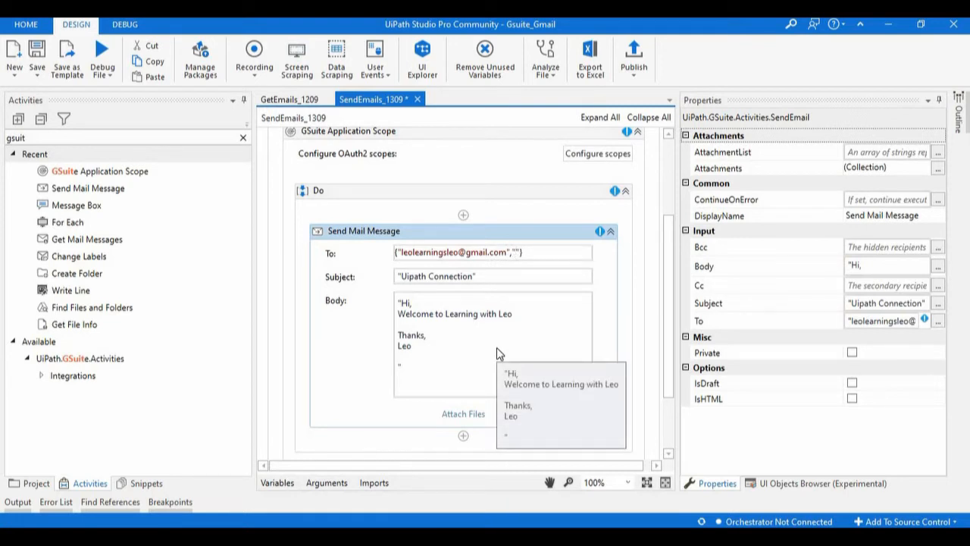
pyautogui.write('abc@')
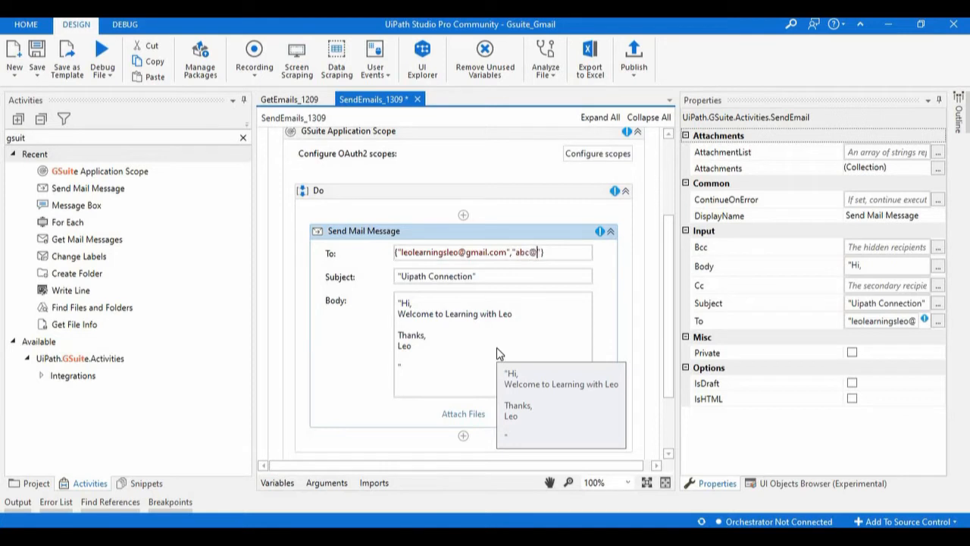
pyautogui.write('yahoo.com')
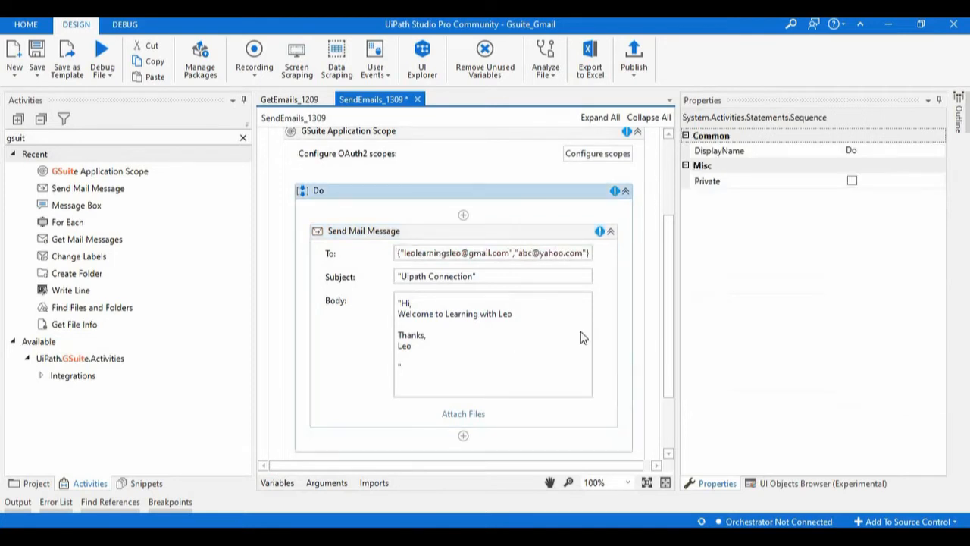
pyautogui.moveTo(422, 256)
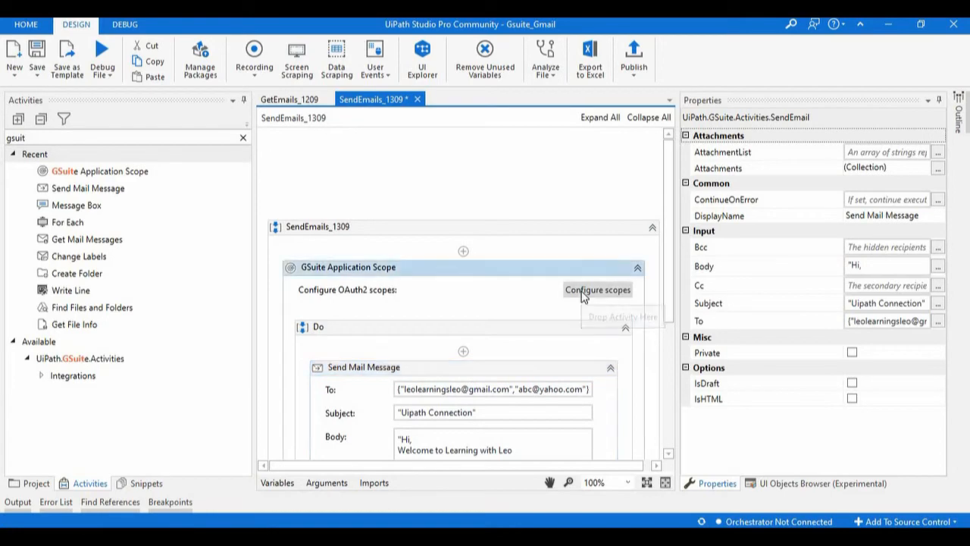
pyautogui.click(597, 290)
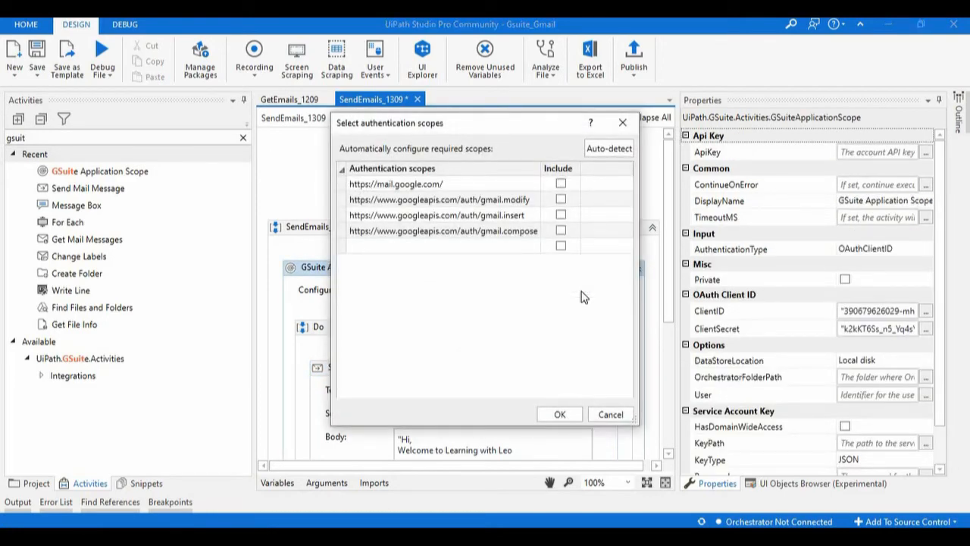
pyautogui.click(608, 148)
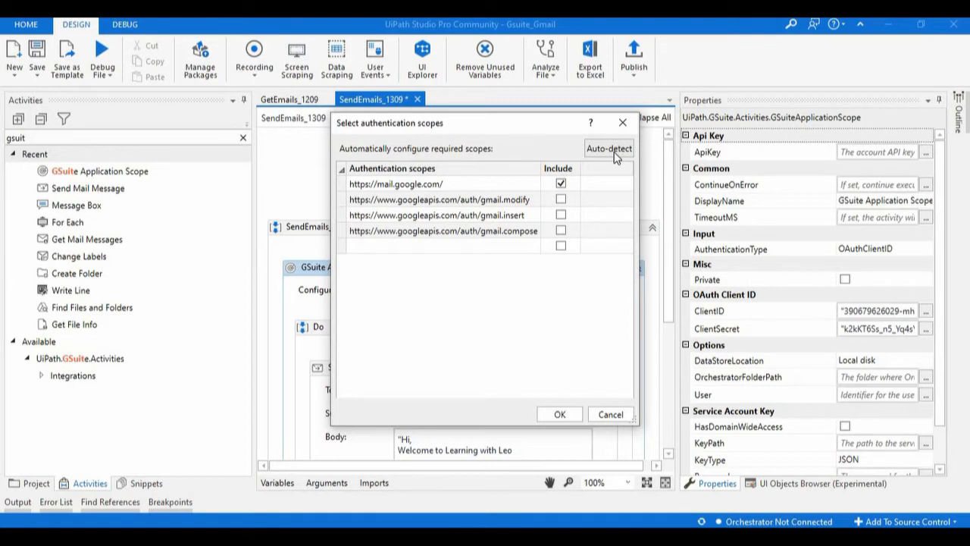
pyautogui.moveTo(559, 414)
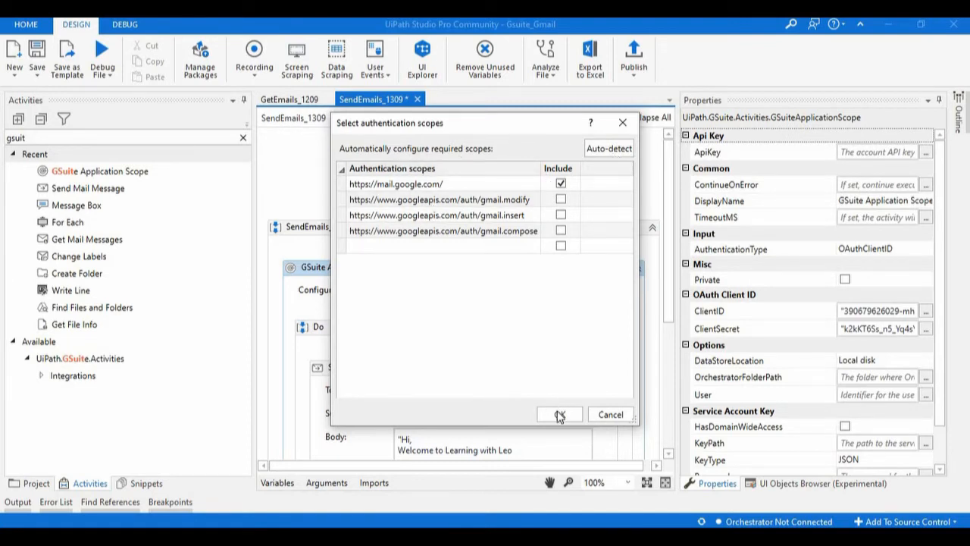
pyautogui.click(559, 413)
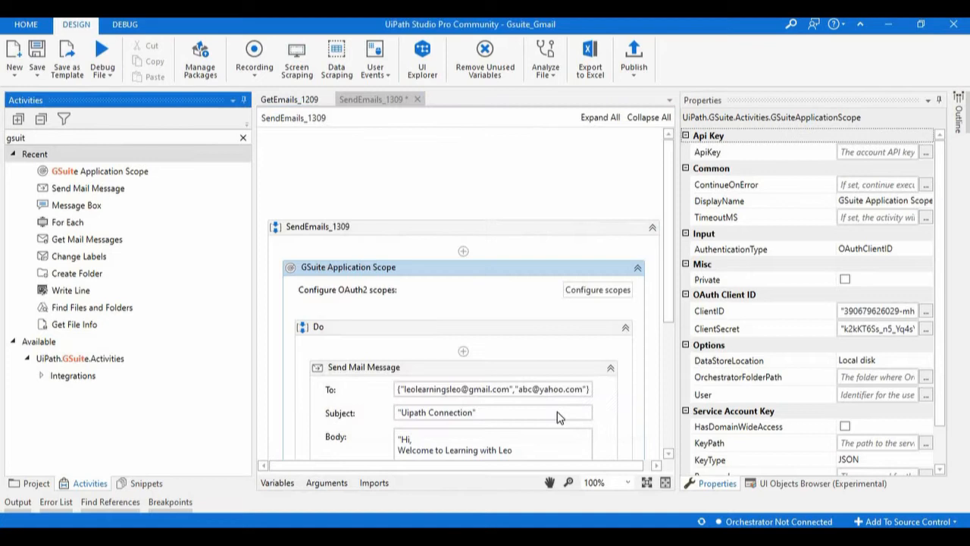
pyautogui.scroll(-3)
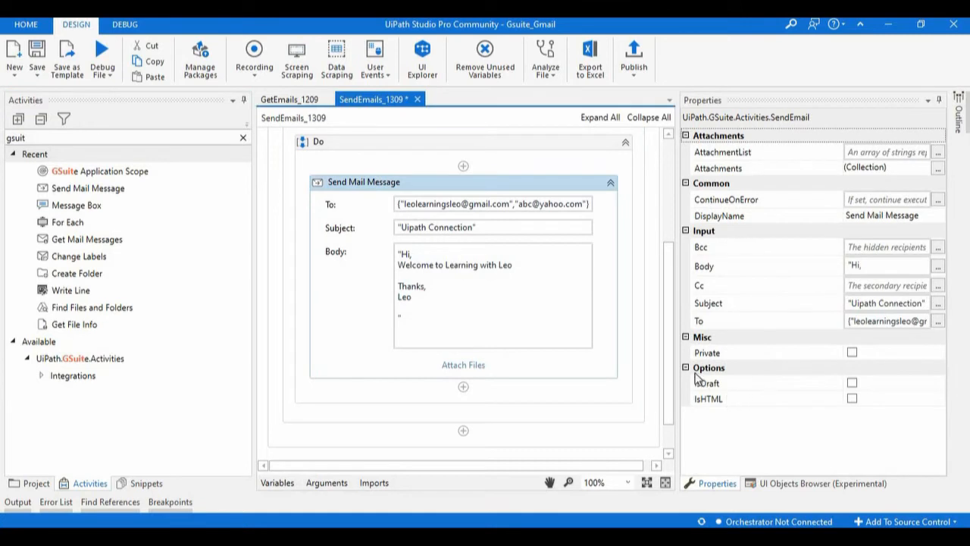
pyautogui.moveTo(745, 429)
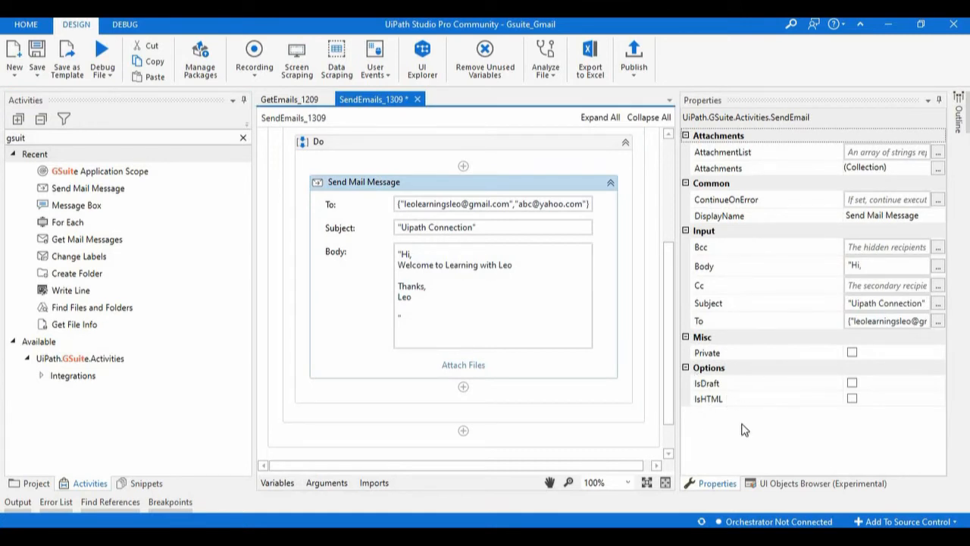
pyautogui.moveTo(831, 420)
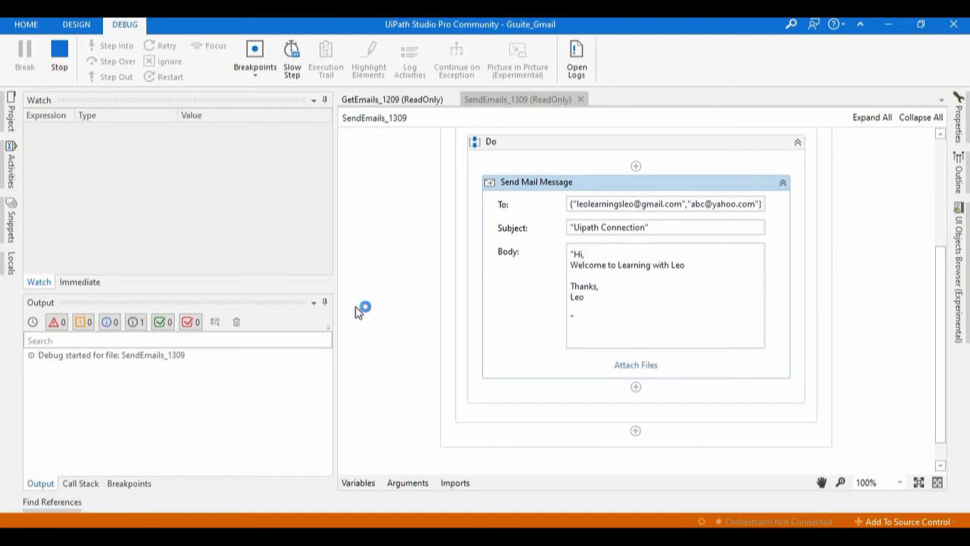
pyautogui.moveTo(358, 313)
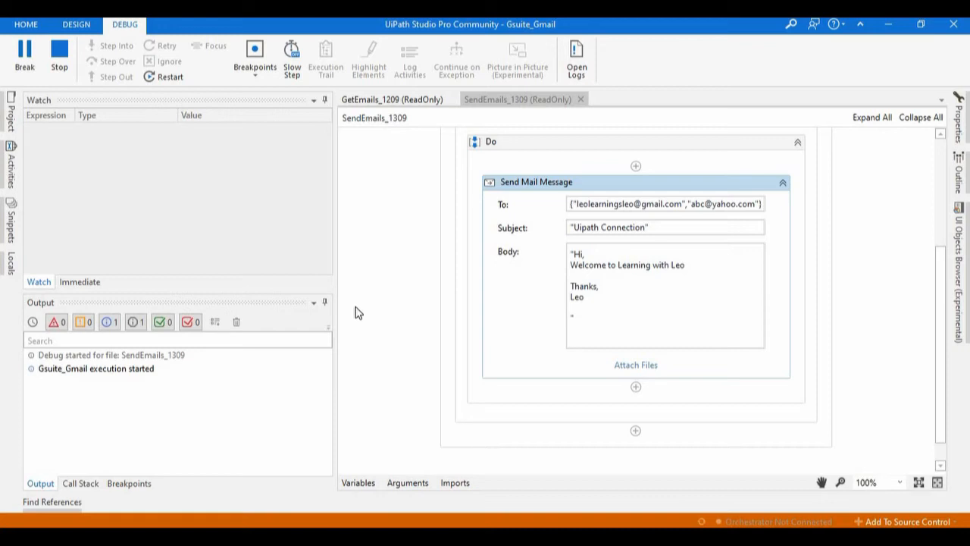
# Start debugging the SendEmails_1309 file from the Design ribbon.
pyautogui.click(75, 24)
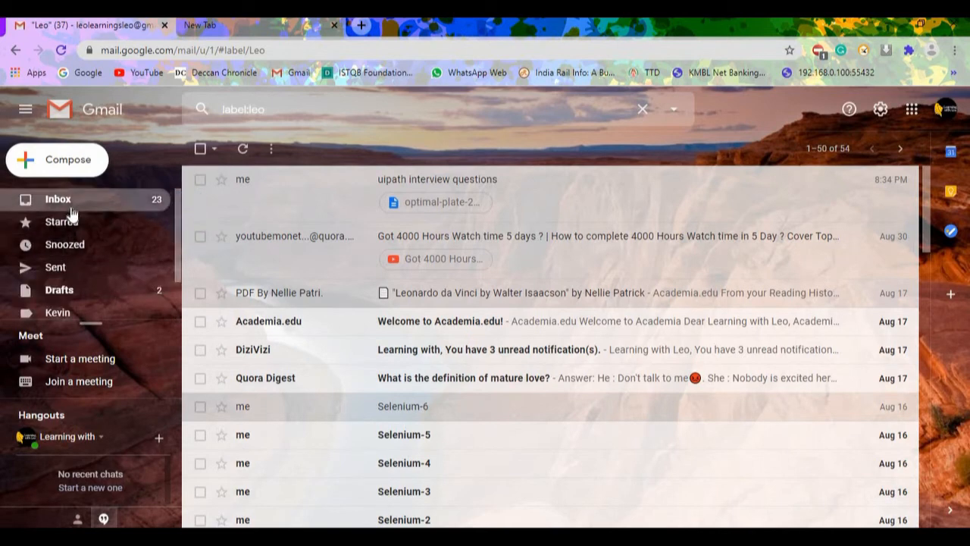
# Open the Gmail inbox and refresh it to check for the new message.
pyautogui.click(57, 198)
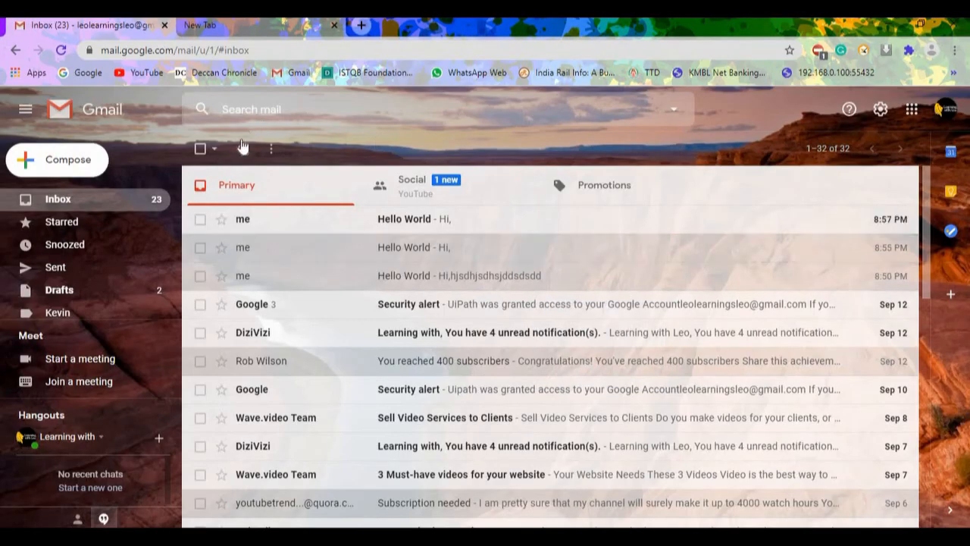
pyautogui.click(244, 147)
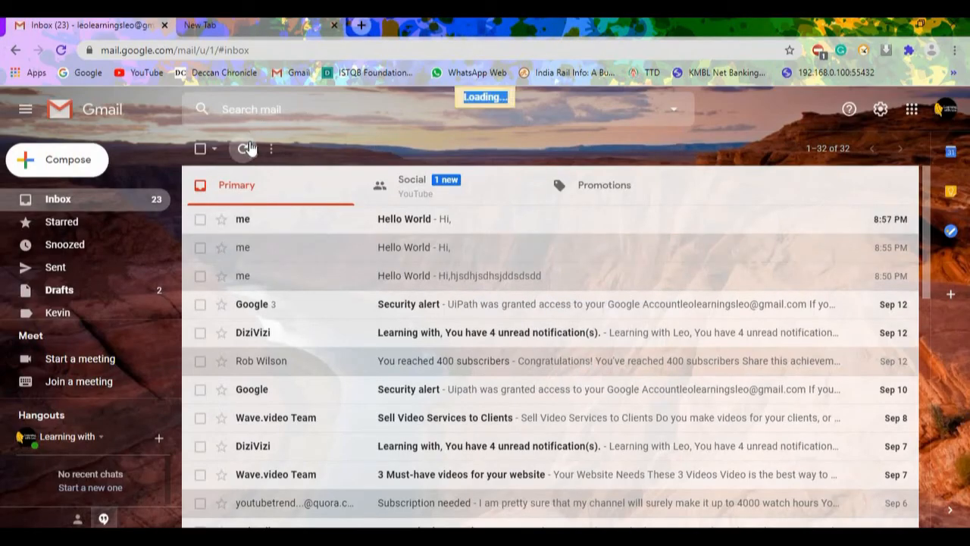
pyautogui.click(242, 149)
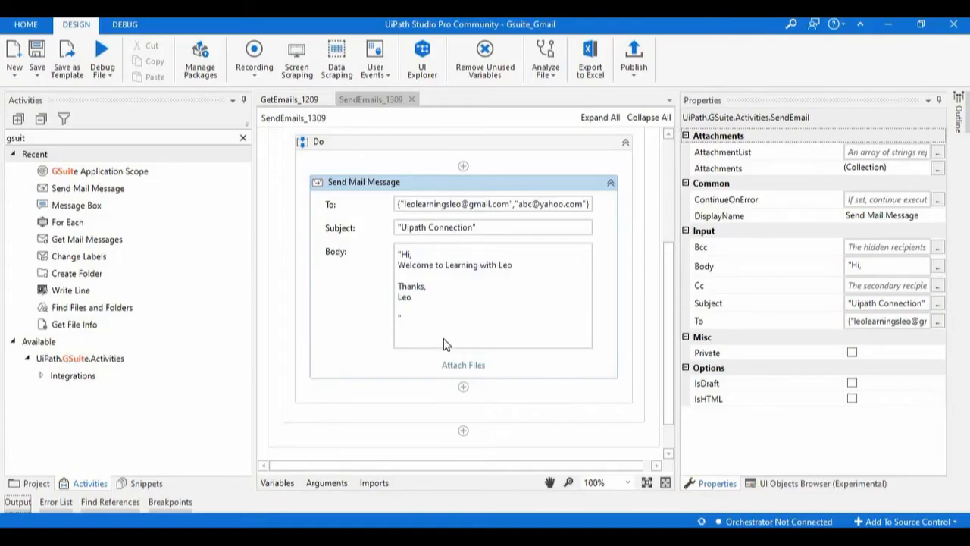
# Browse the Gsuite_Gmail project files to attach, then view the received Uipath Connection email.
pyautogui.click(463, 365)
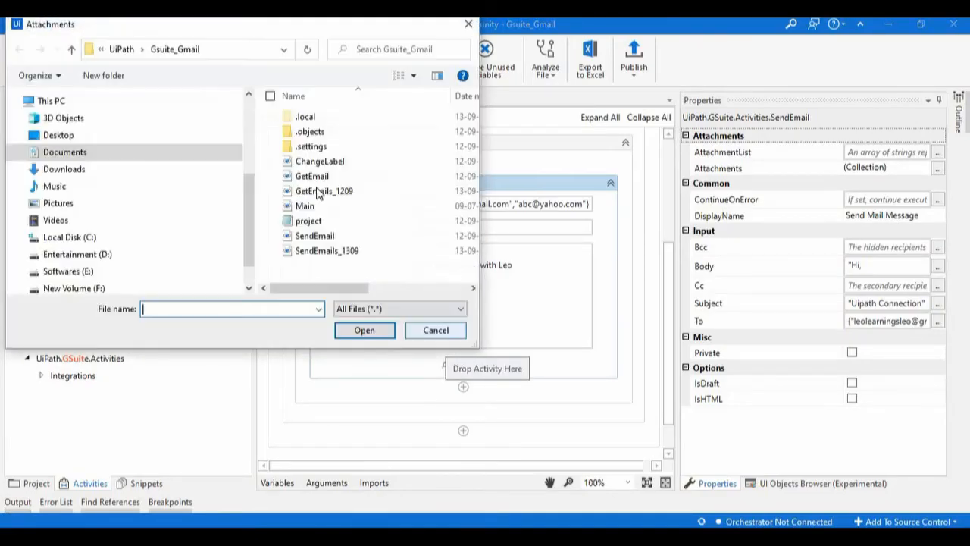
pyautogui.click(435, 329)
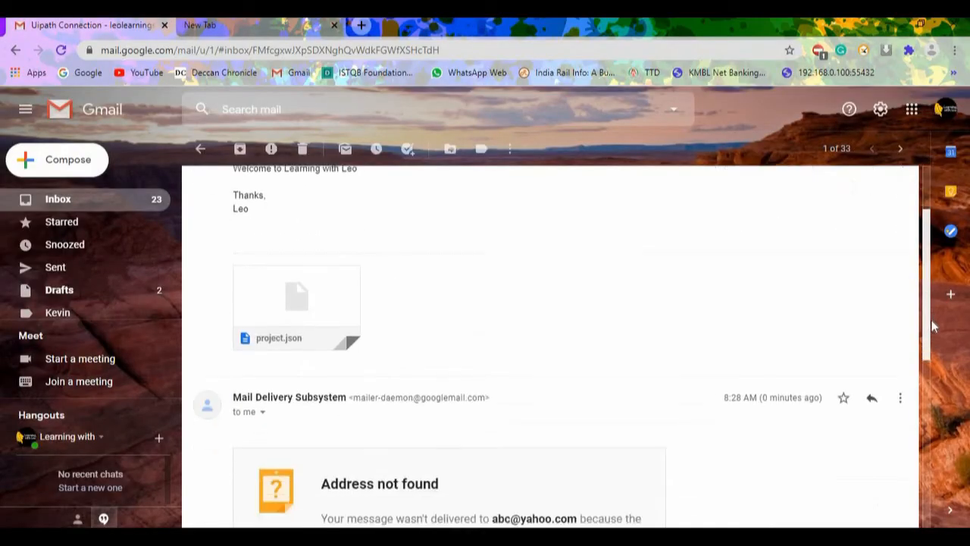
pyautogui.scroll(-3)
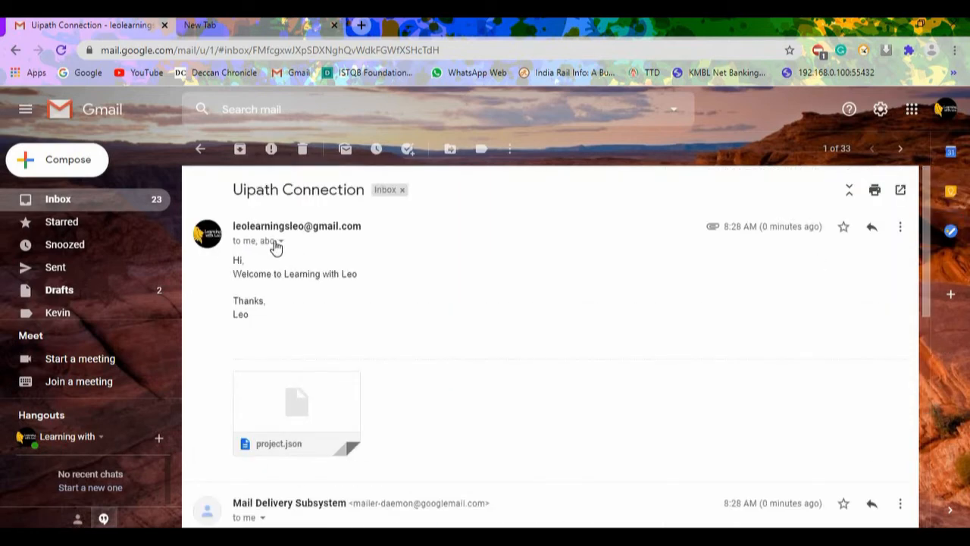
pyautogui.click(280, 240)
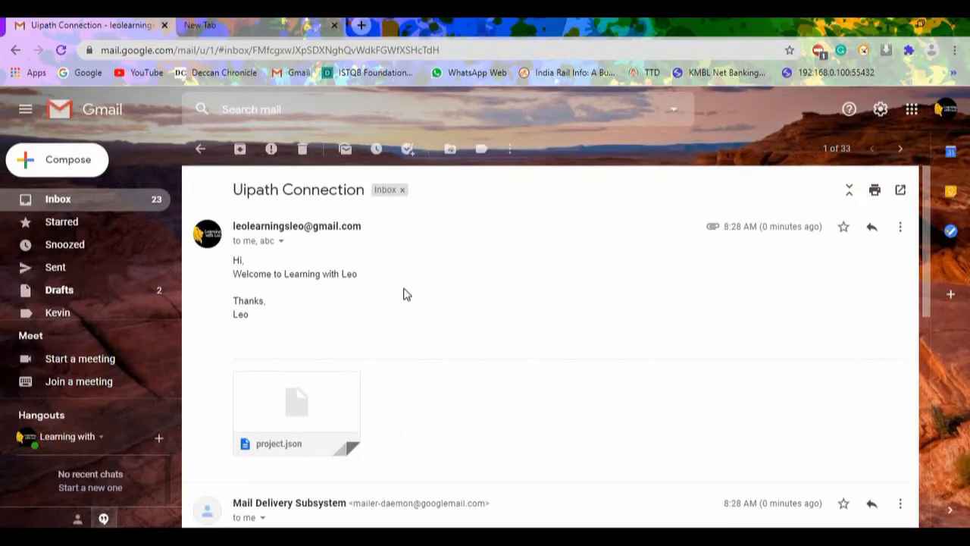
pyautogui.click(291, 241)
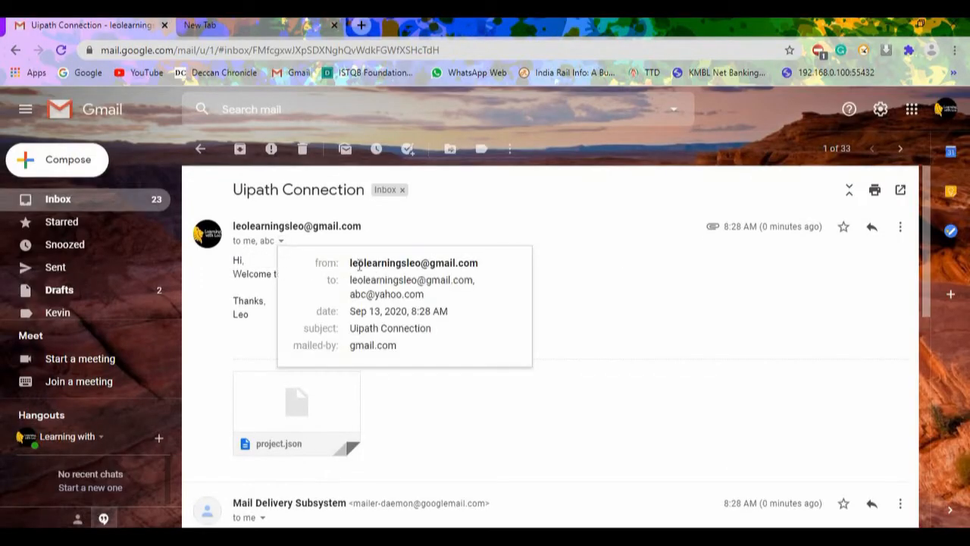
pyautogui.click(413, 263)
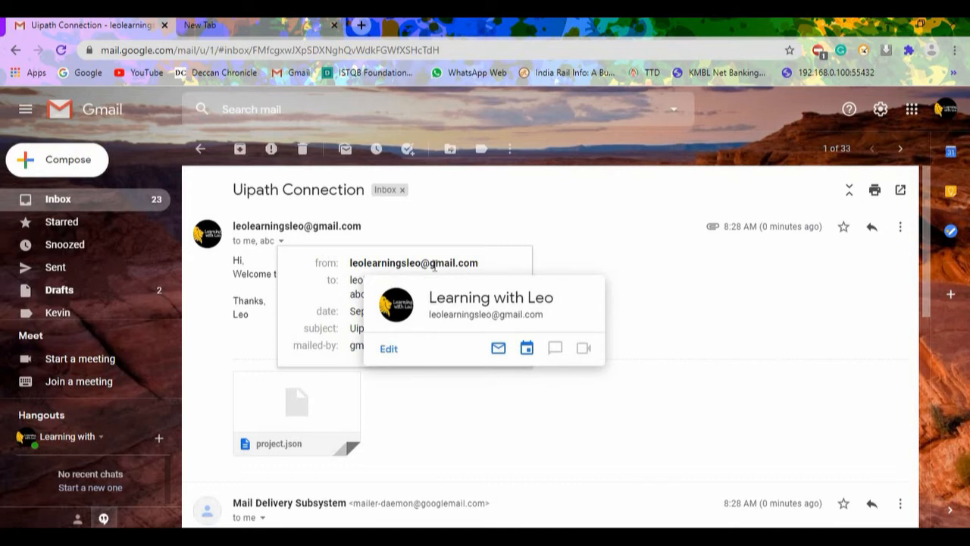
pyautogui.moveTo(330, 279)
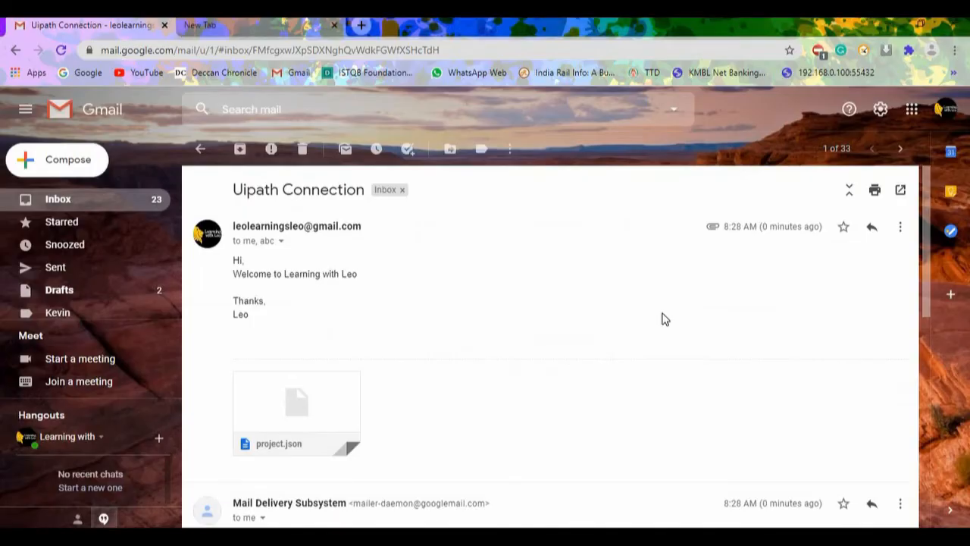
pyautogui.moveTo(716, 424)
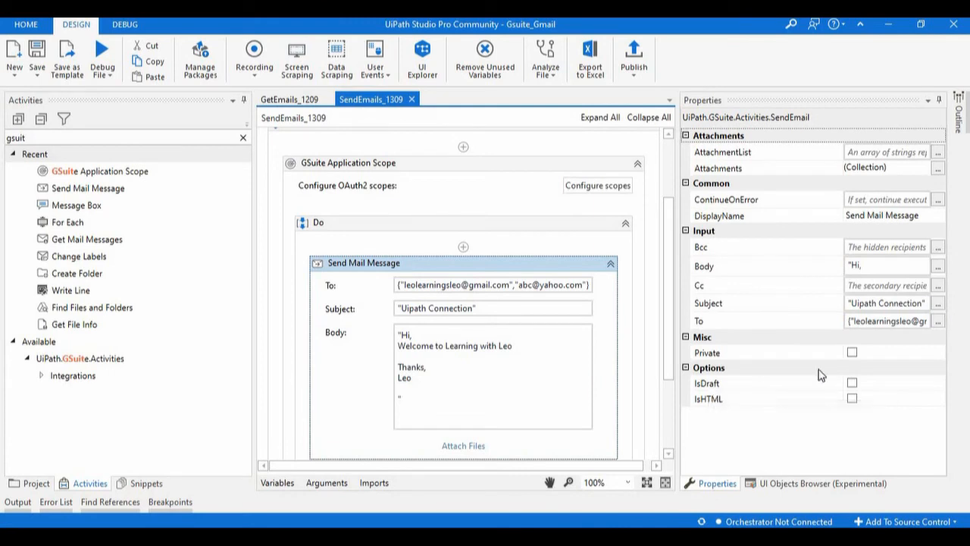
# Tick IsDraft so Send Mail Message saves the email as a draft.
pyautogui.click(852, 382)
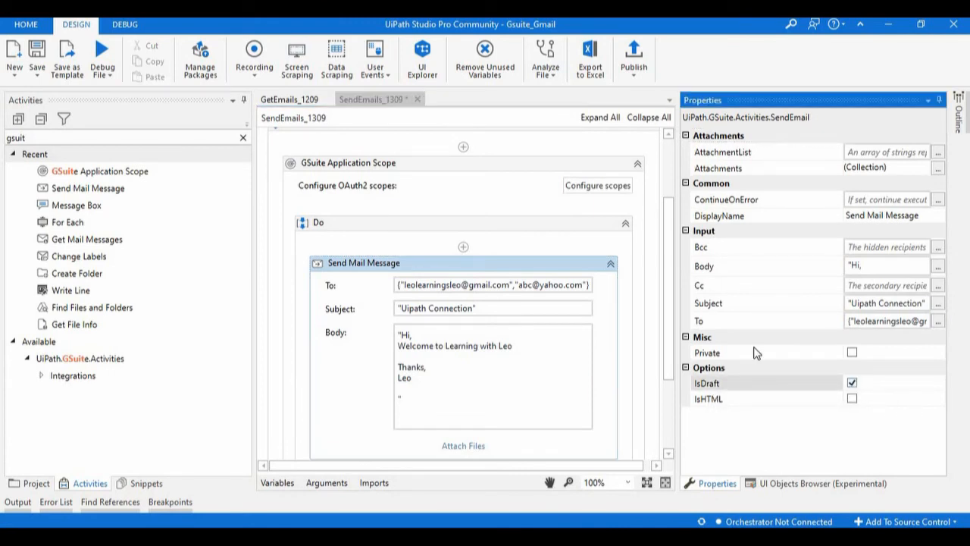
pyautogui.moveTo(682, 274)
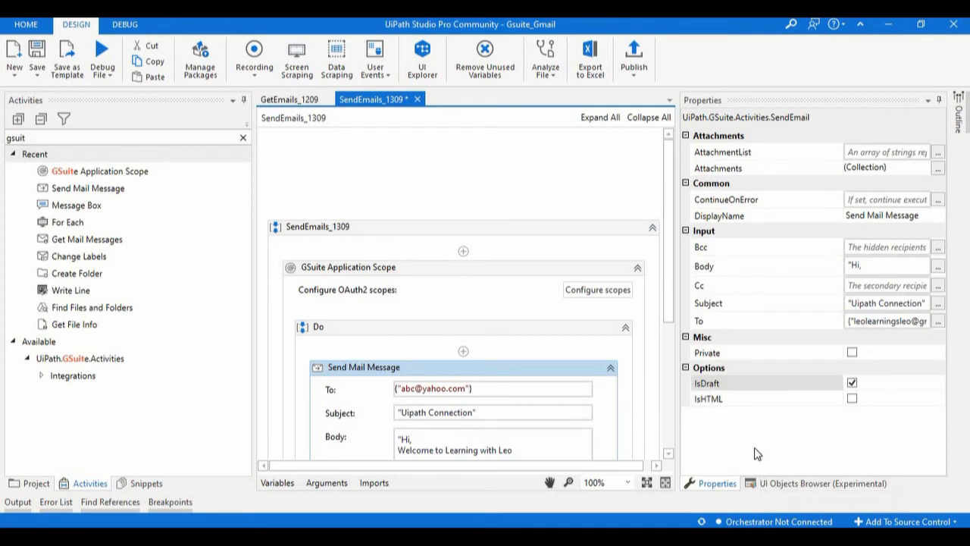
pyautogui.moveTo(654, 404)
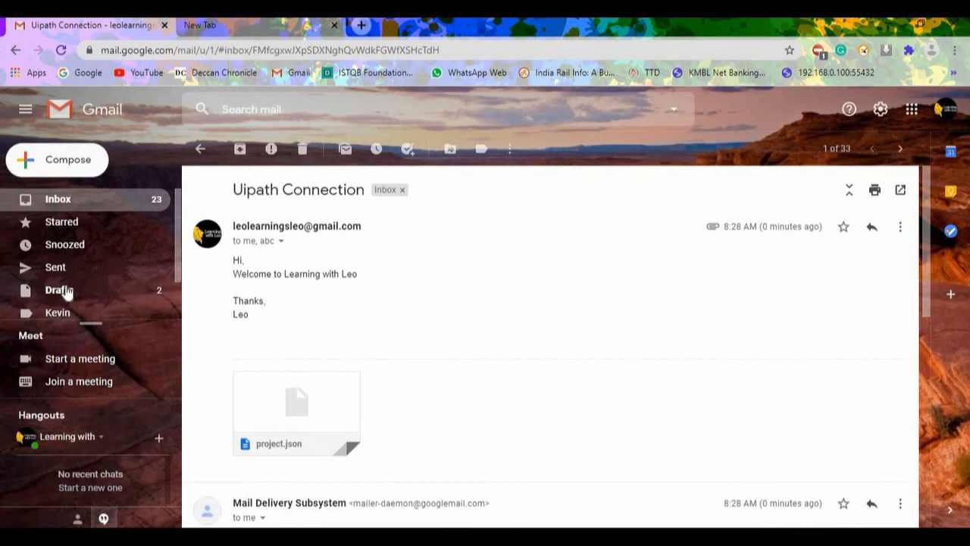
# Show Gmail's Drafts folder and refresh it after running the workflow.
pyautogui.click(59, 290)
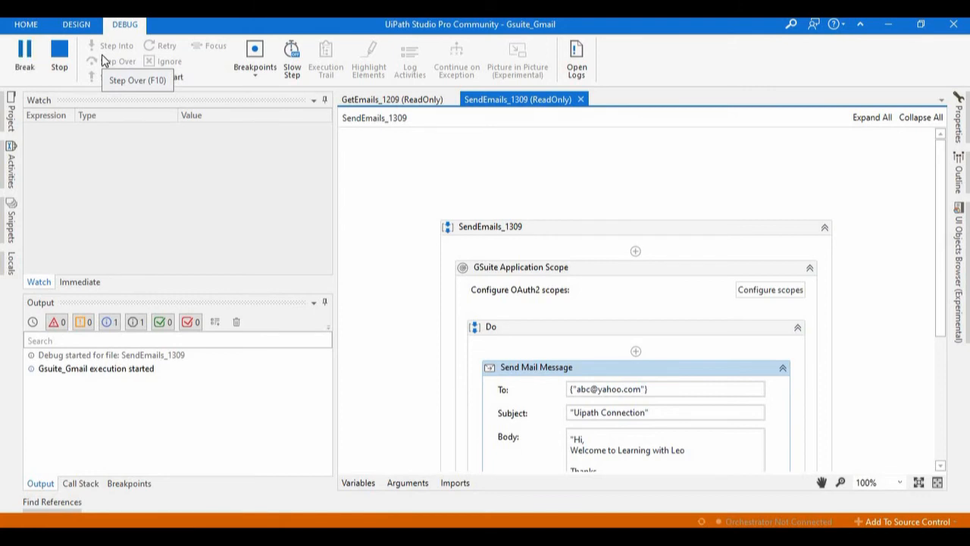
pyautogui.click(76, 24)
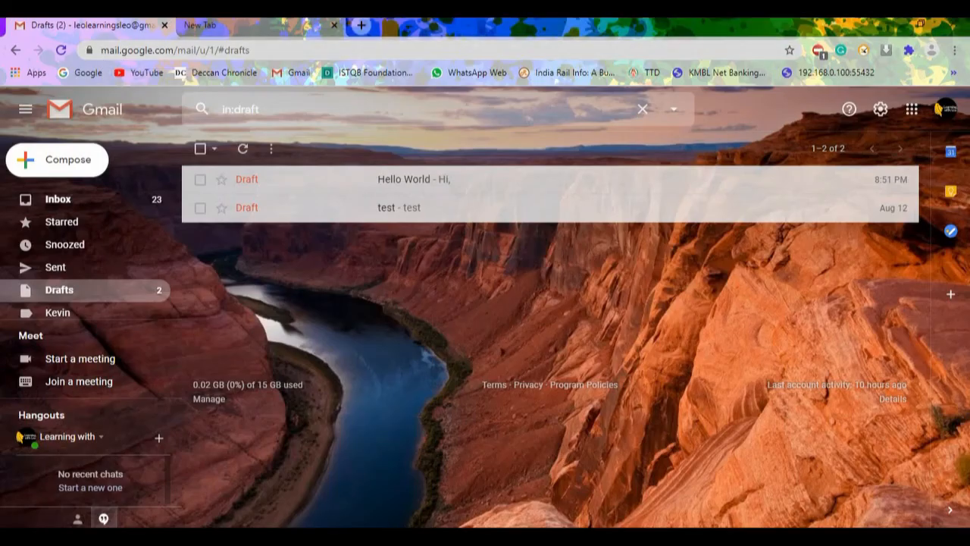
pyautogui.moveTo(242, 149)
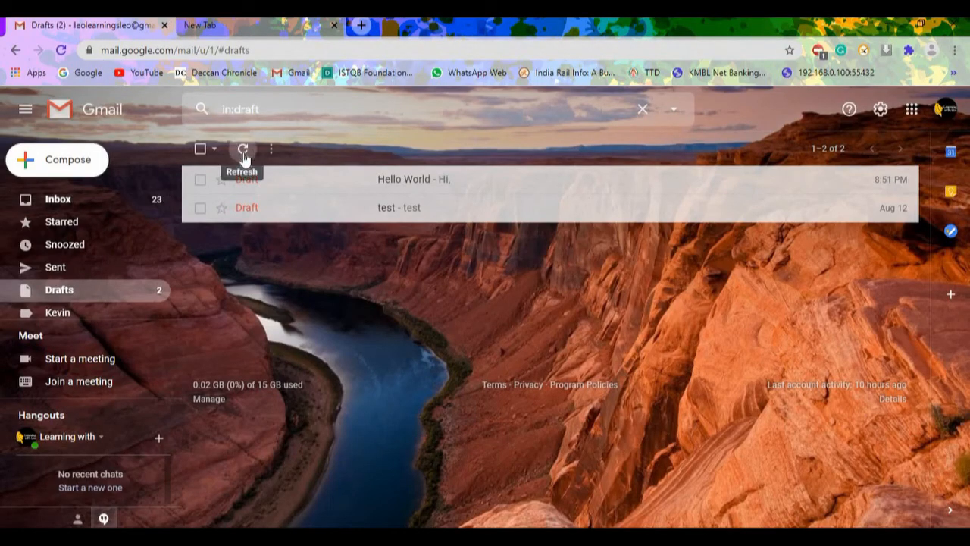
pyautogui.click(242, 149)
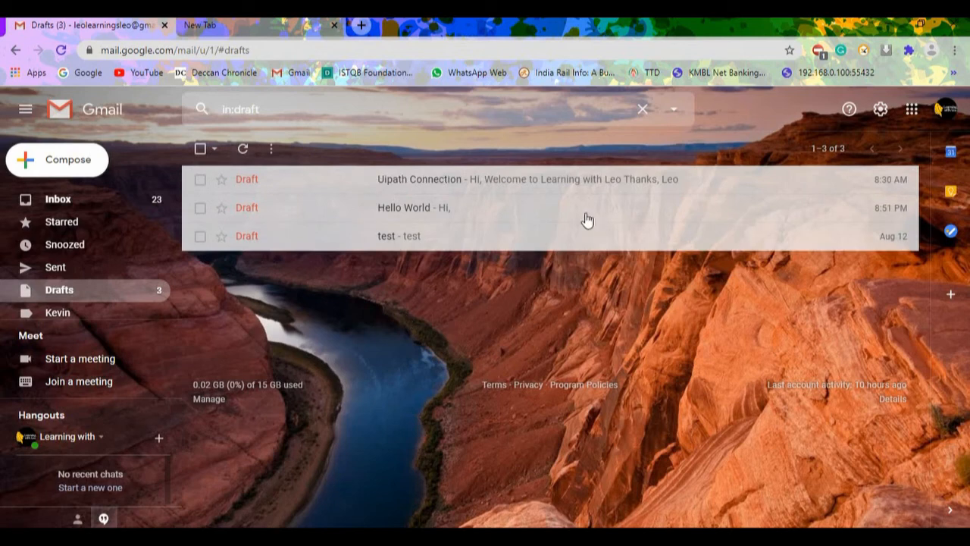
pyautogui.moveTo(369, 194)
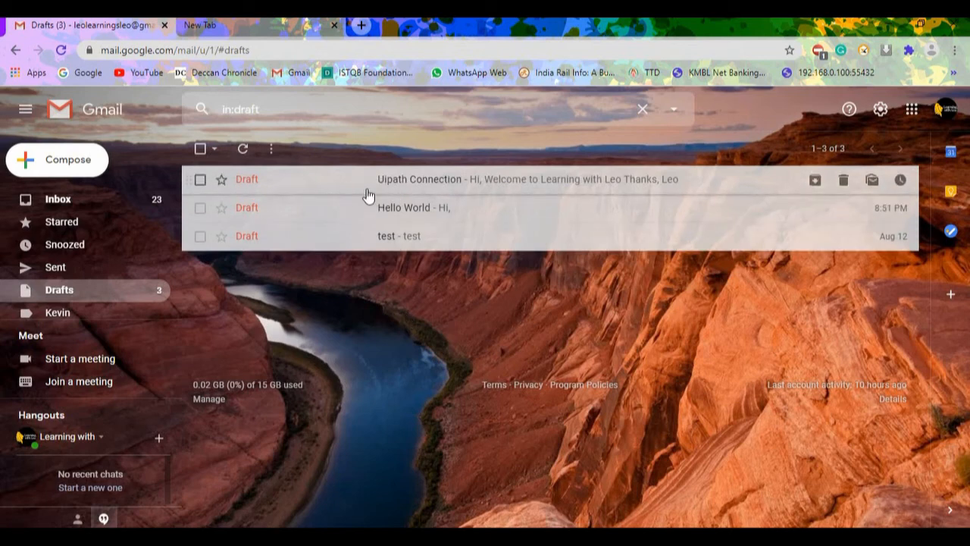
pyautogui.moveTo(485, 191)
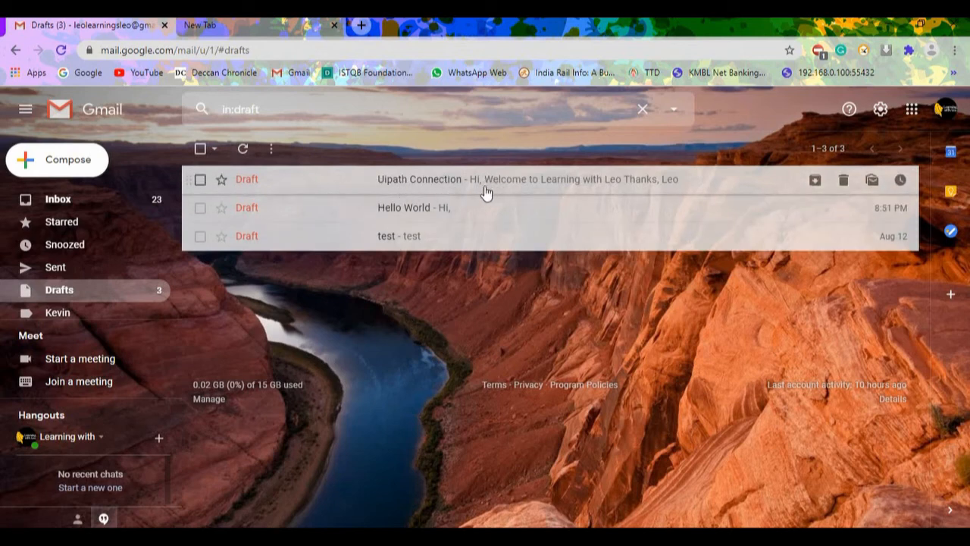
pyautogui.moveTo(611, 186)
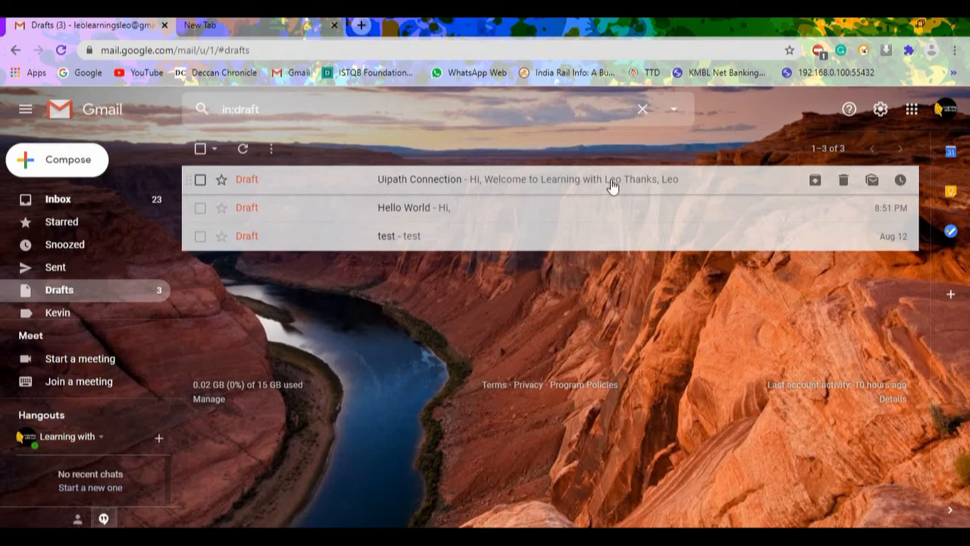
pyautogui.click(57, 159)
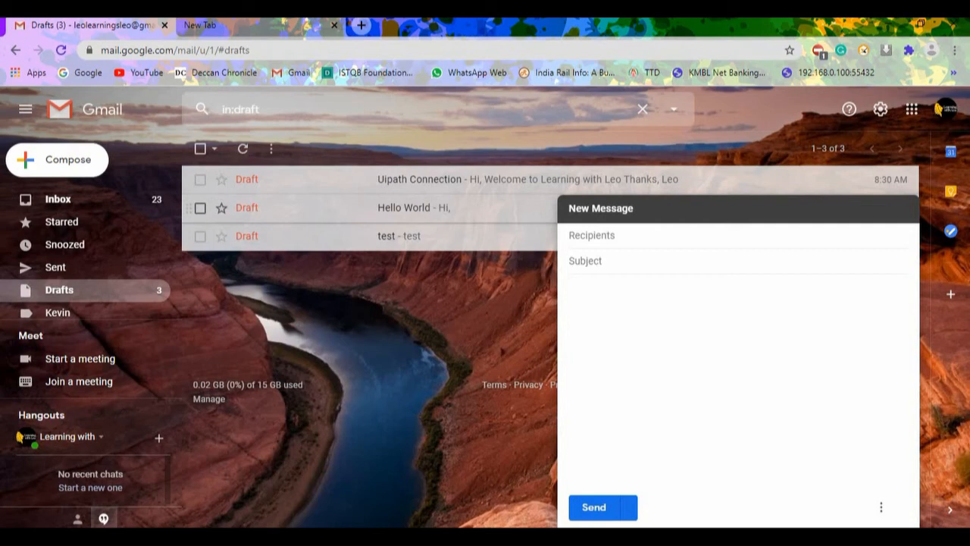
pyautogui.click(419, 179)
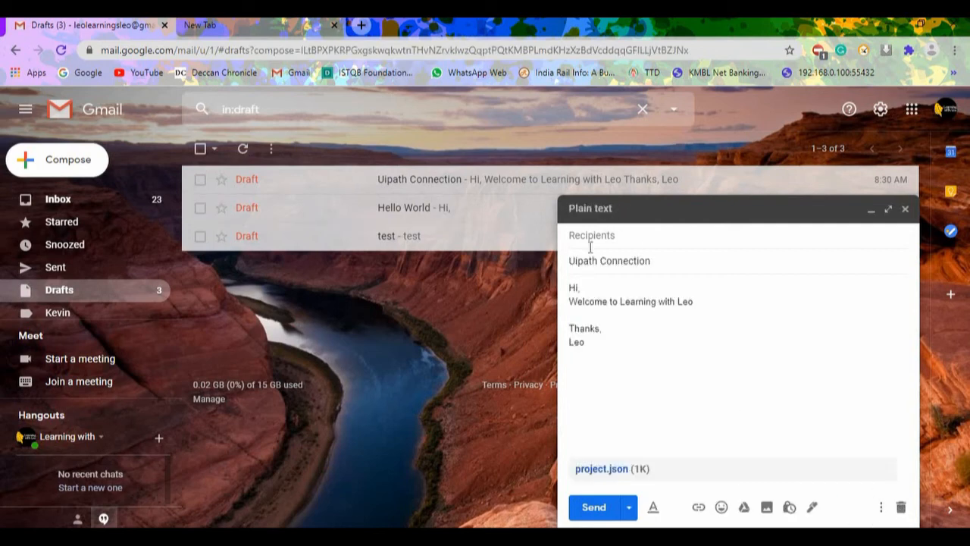
pyautogui.write('abc@yahoo.com')
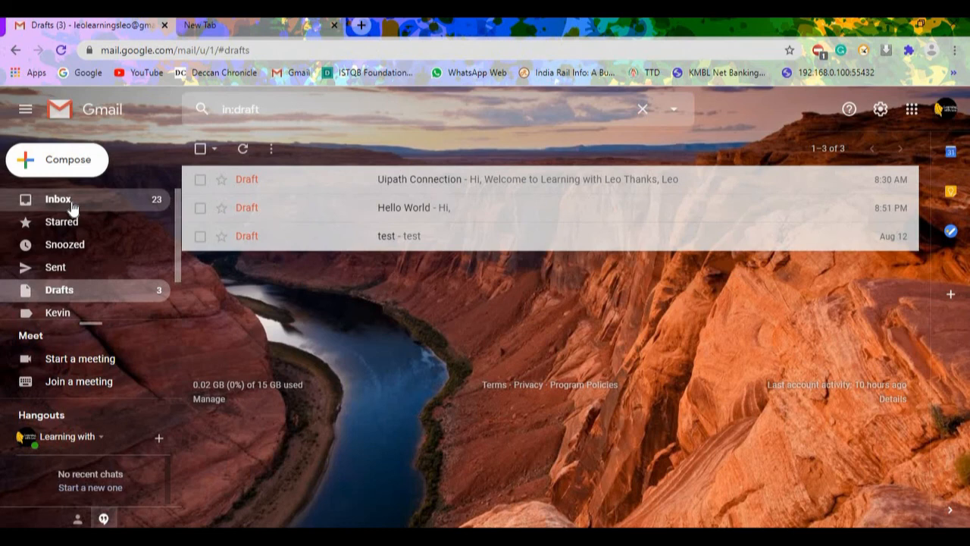
# Read the Uipath Connection address-not-found bounce in the Inbox, then return to Drafts.
pyautogui.click(58, 199)
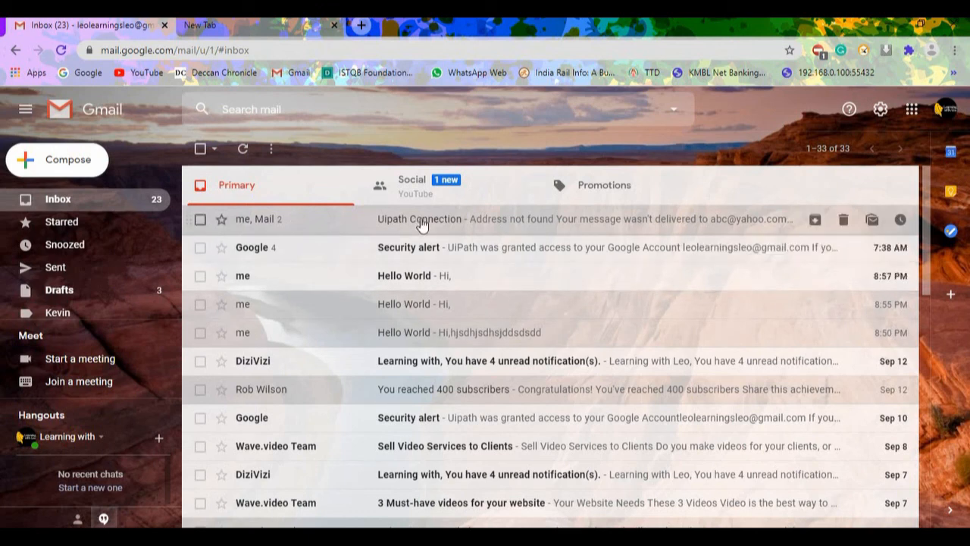
pyautogui.click(419, 219)
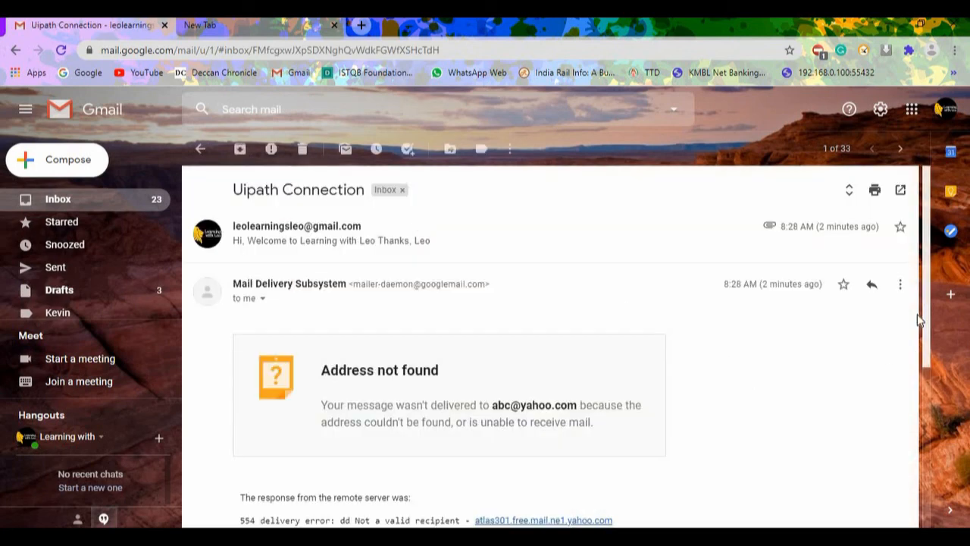
pyautogui.moveTo(81, 265)
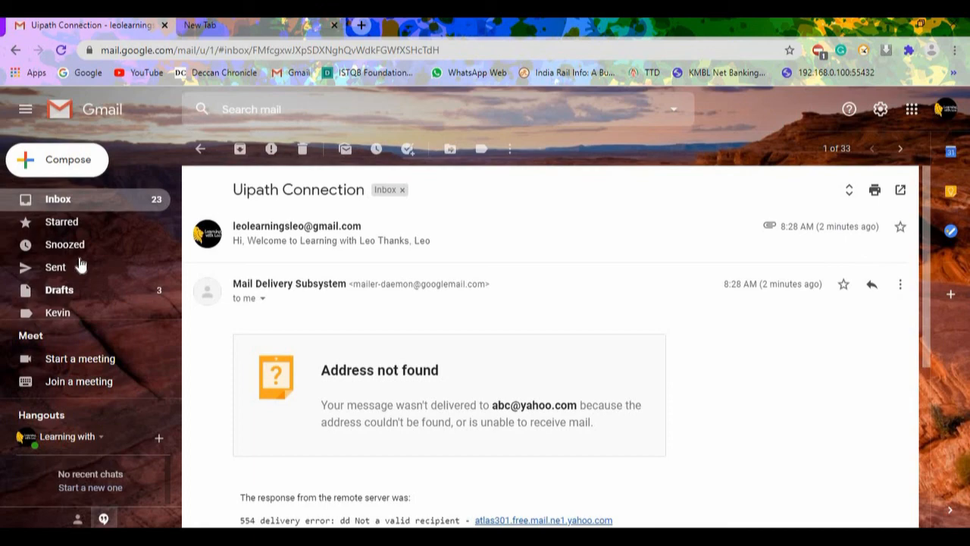
pyautogui.click(59, 289)
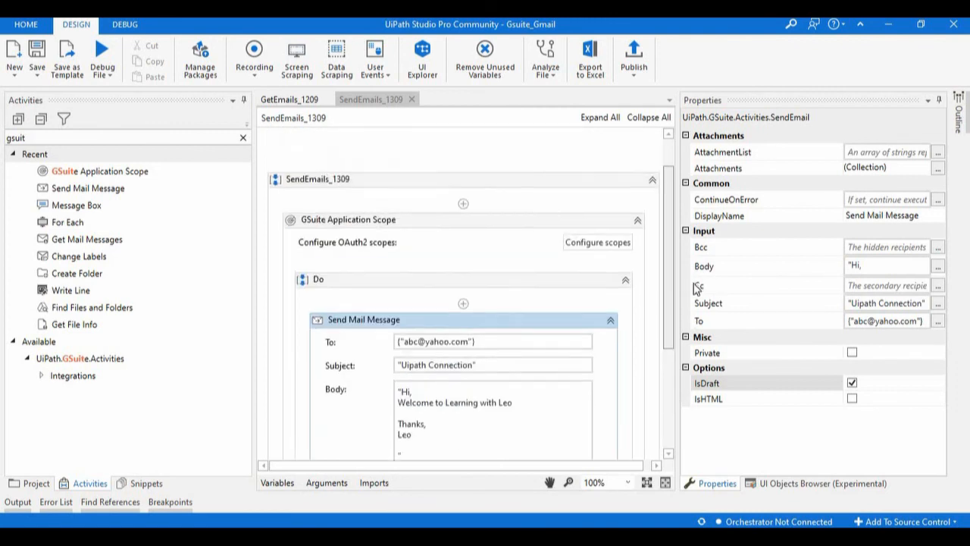
pyautogui.click(363, 321)
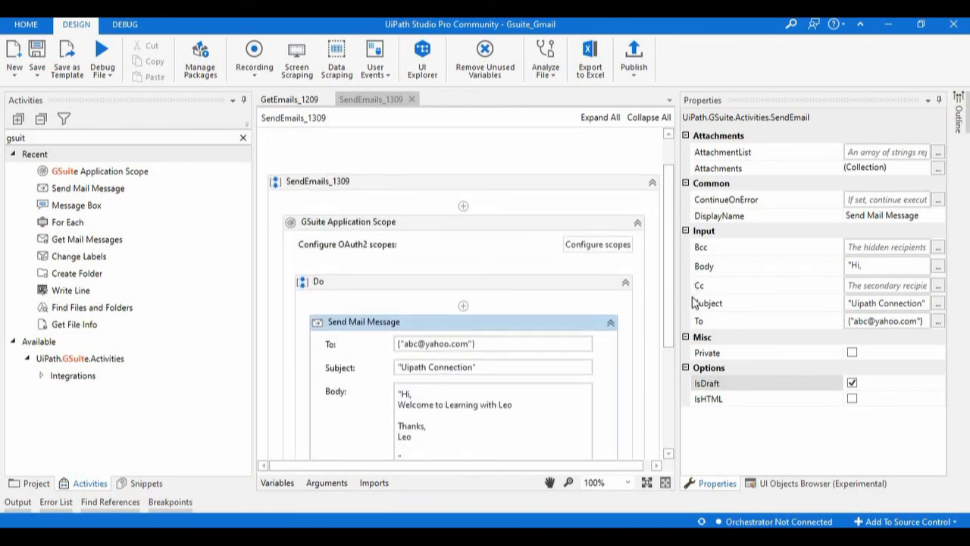